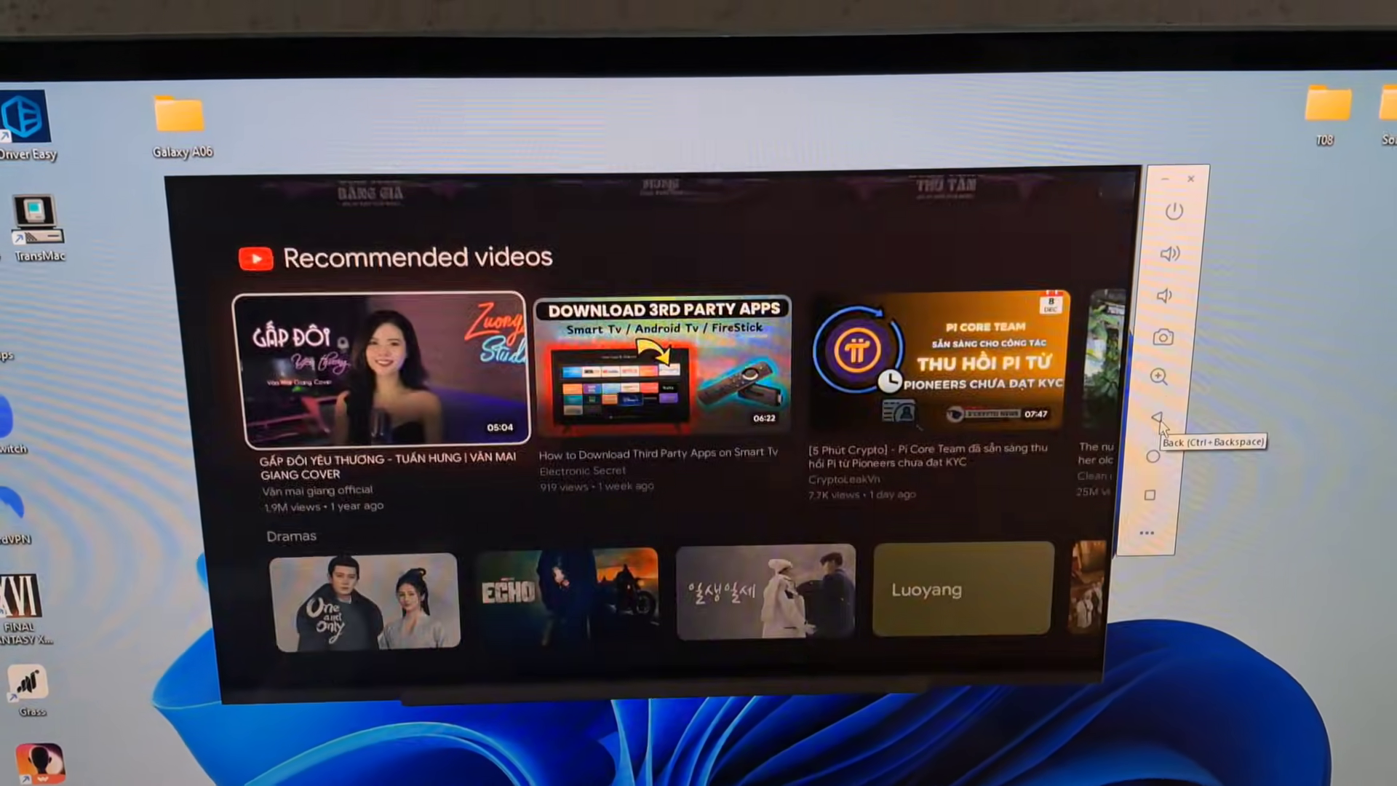
# Browse down the Google TV recommendation rows, then return to the For you home tab.
pyautogui.scroll(-3)
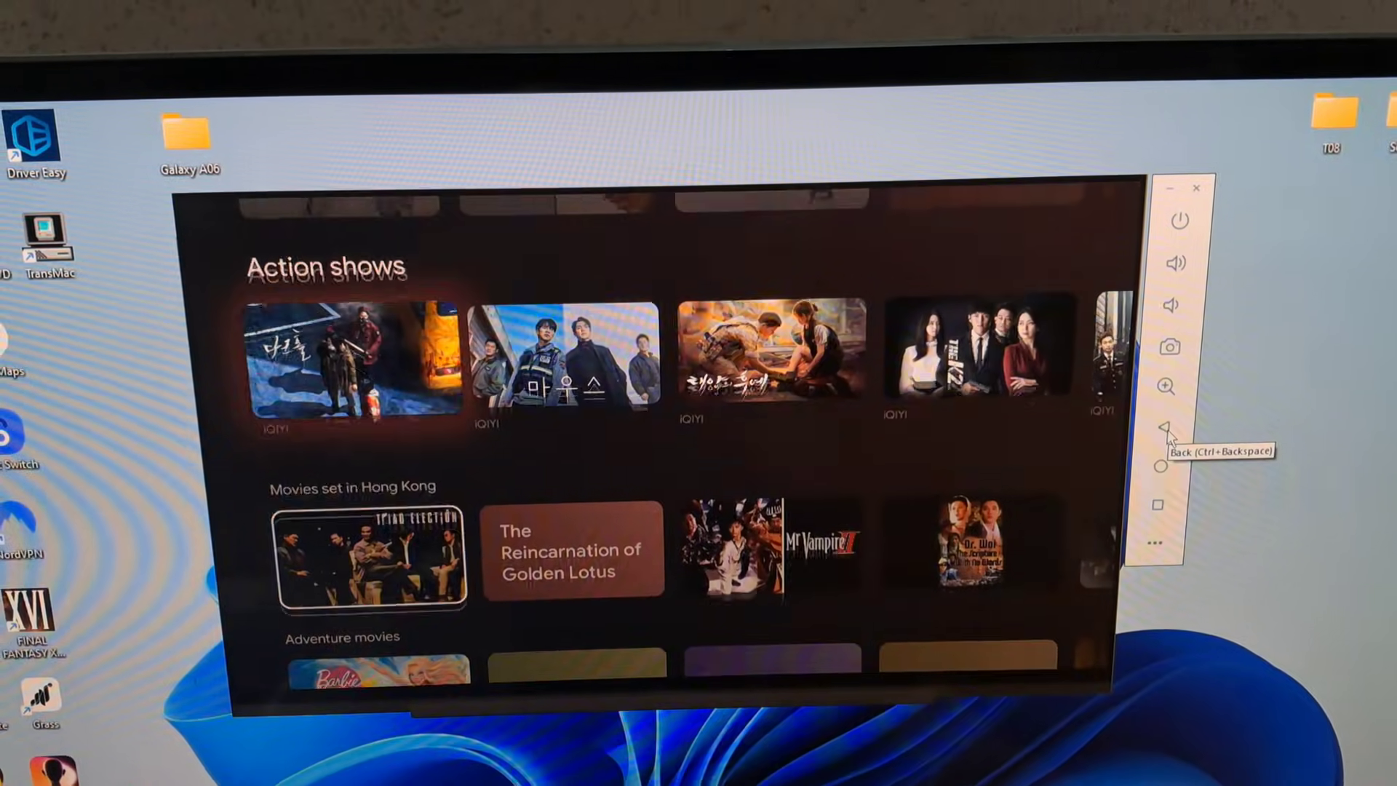
pyautogui.scroll(-3)
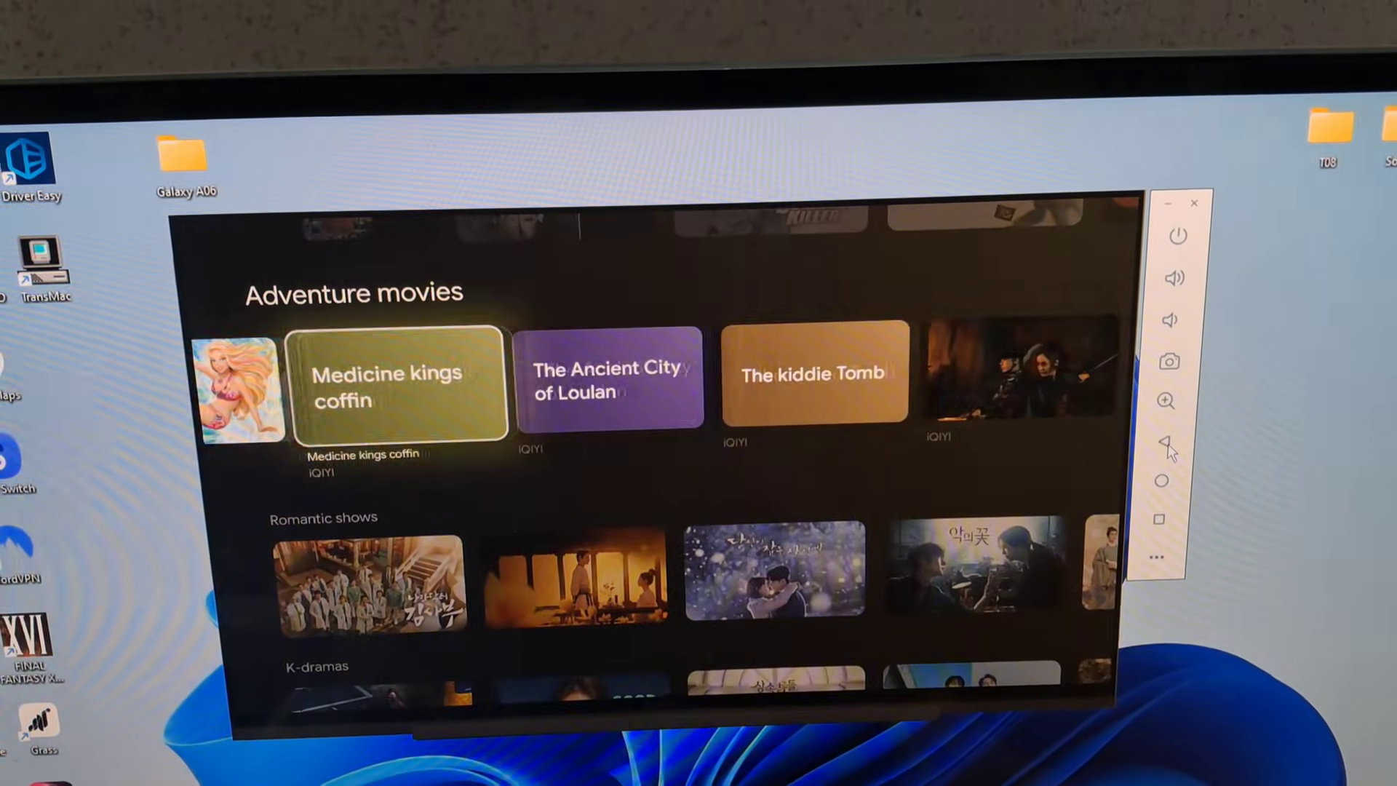
pyautogui.scroll(-3)
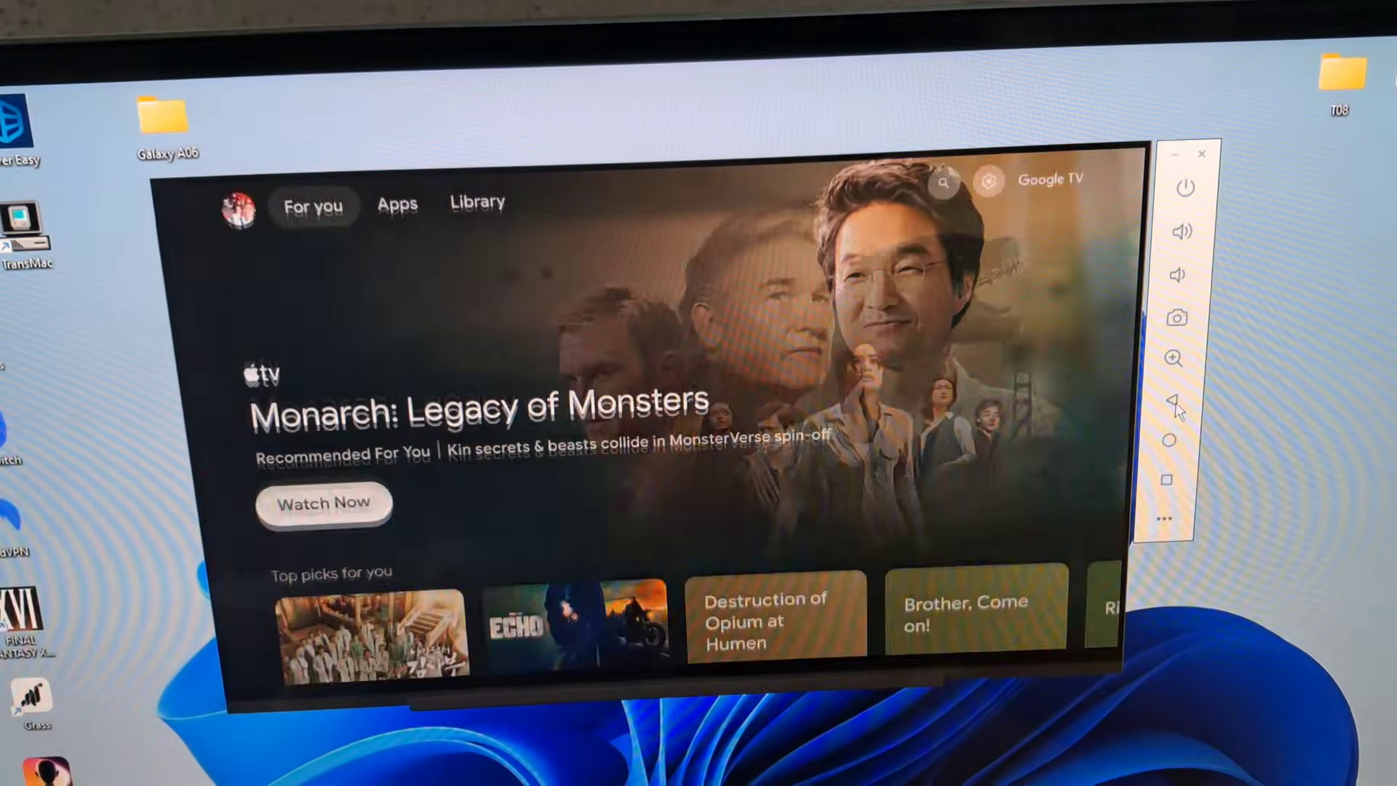
pyautogui.click(477, 202)
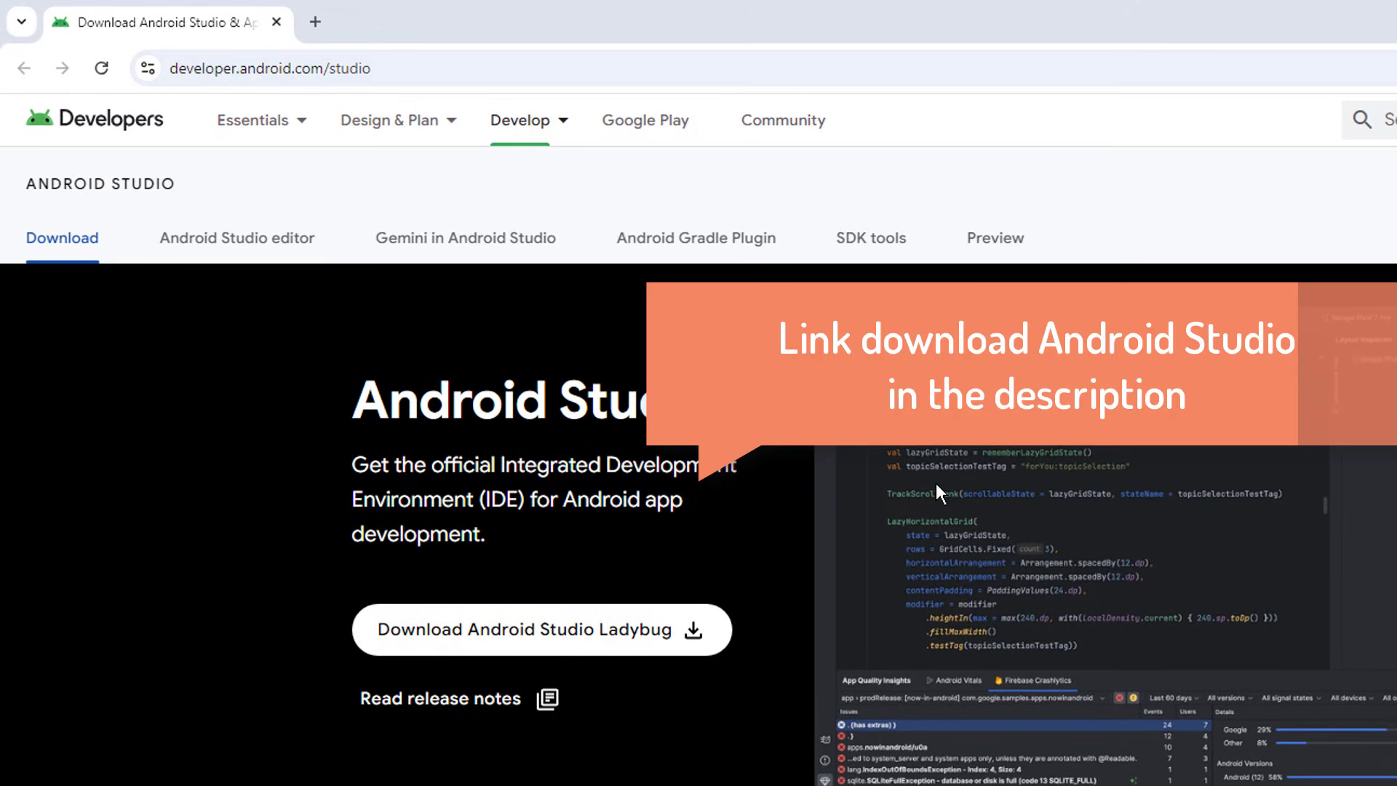
# Start the Android Studio Ladybug Windows download and agree to its terms and conditions.
pyautogui.scroll(-3)
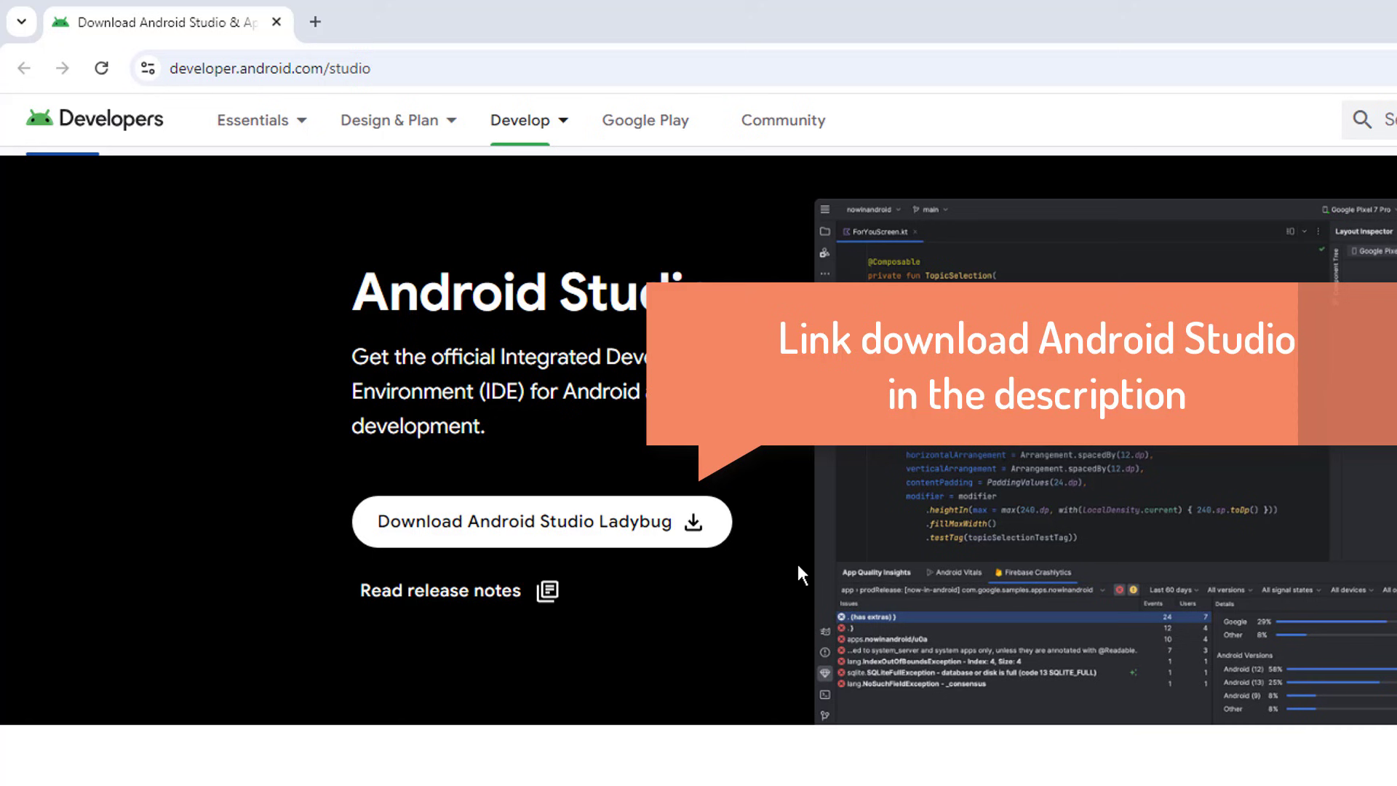
pyautogui.click(542, 521)
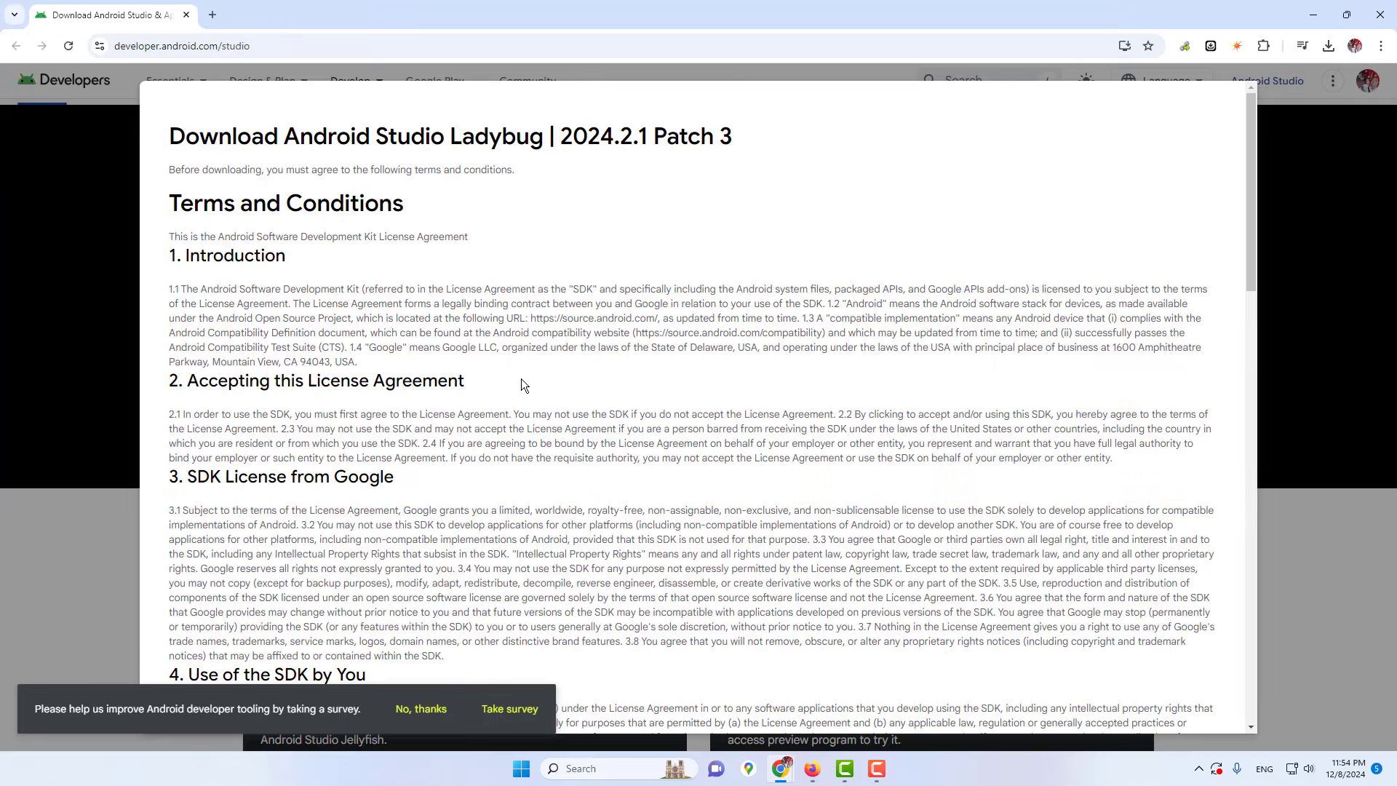
pyautogui.scroll(-3)
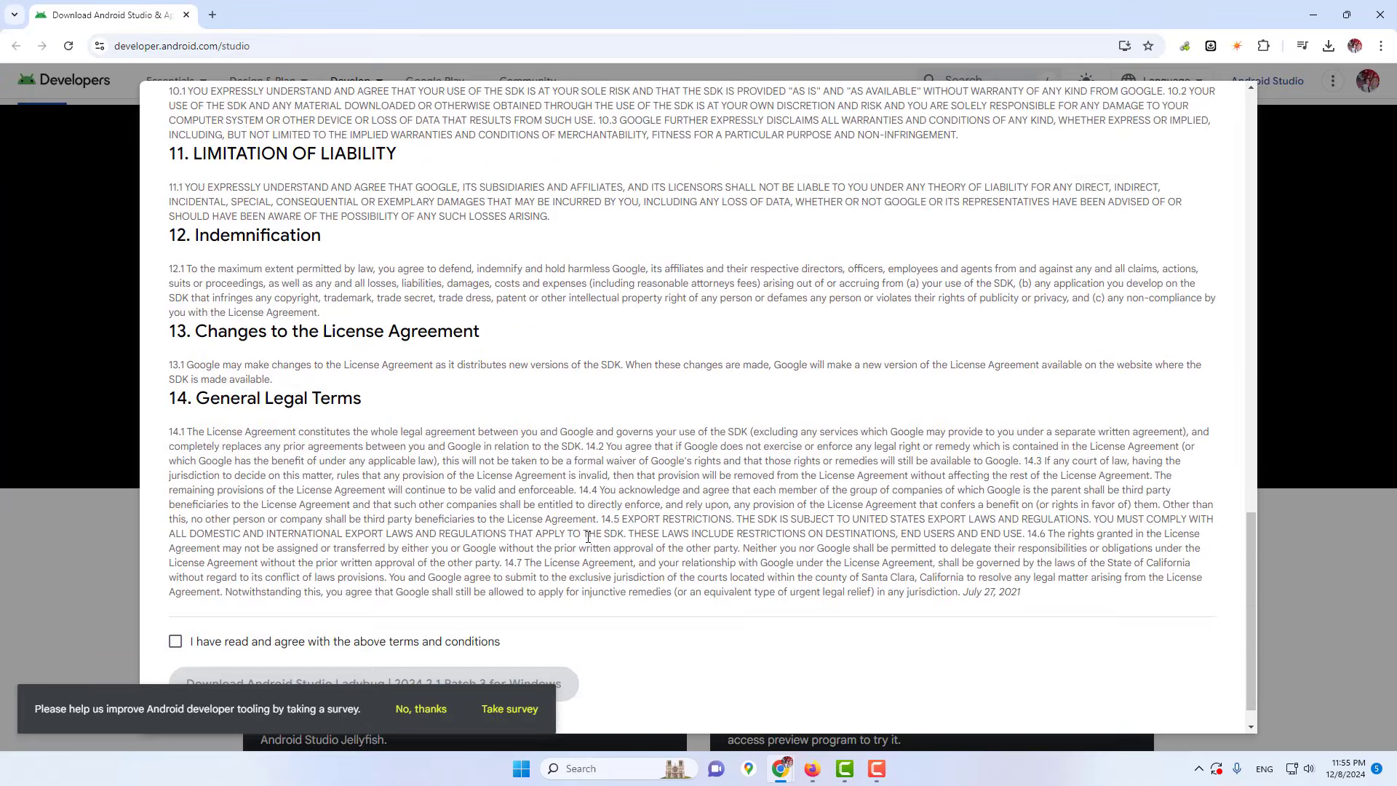
pyautogui.scroll(-3)
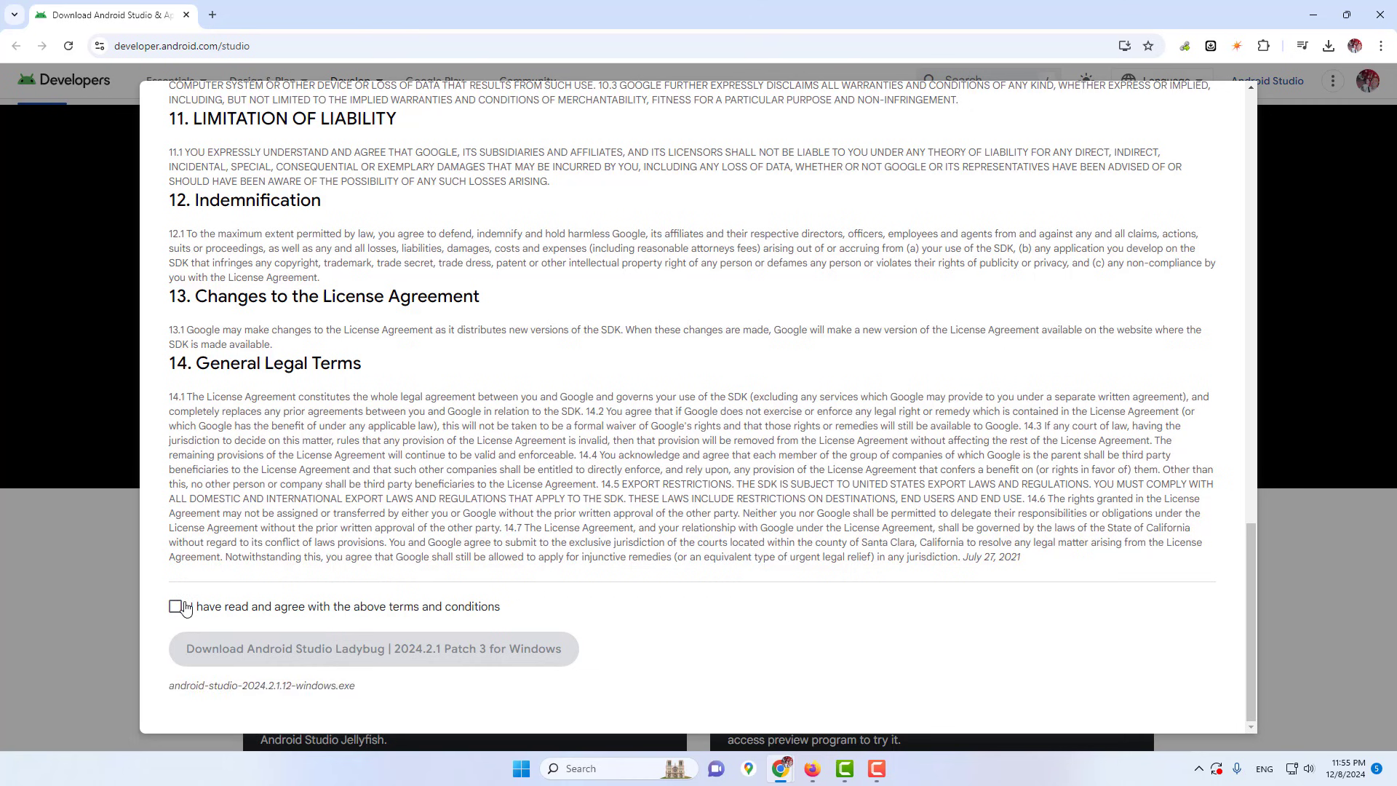
pyautogui.click(175, 605)
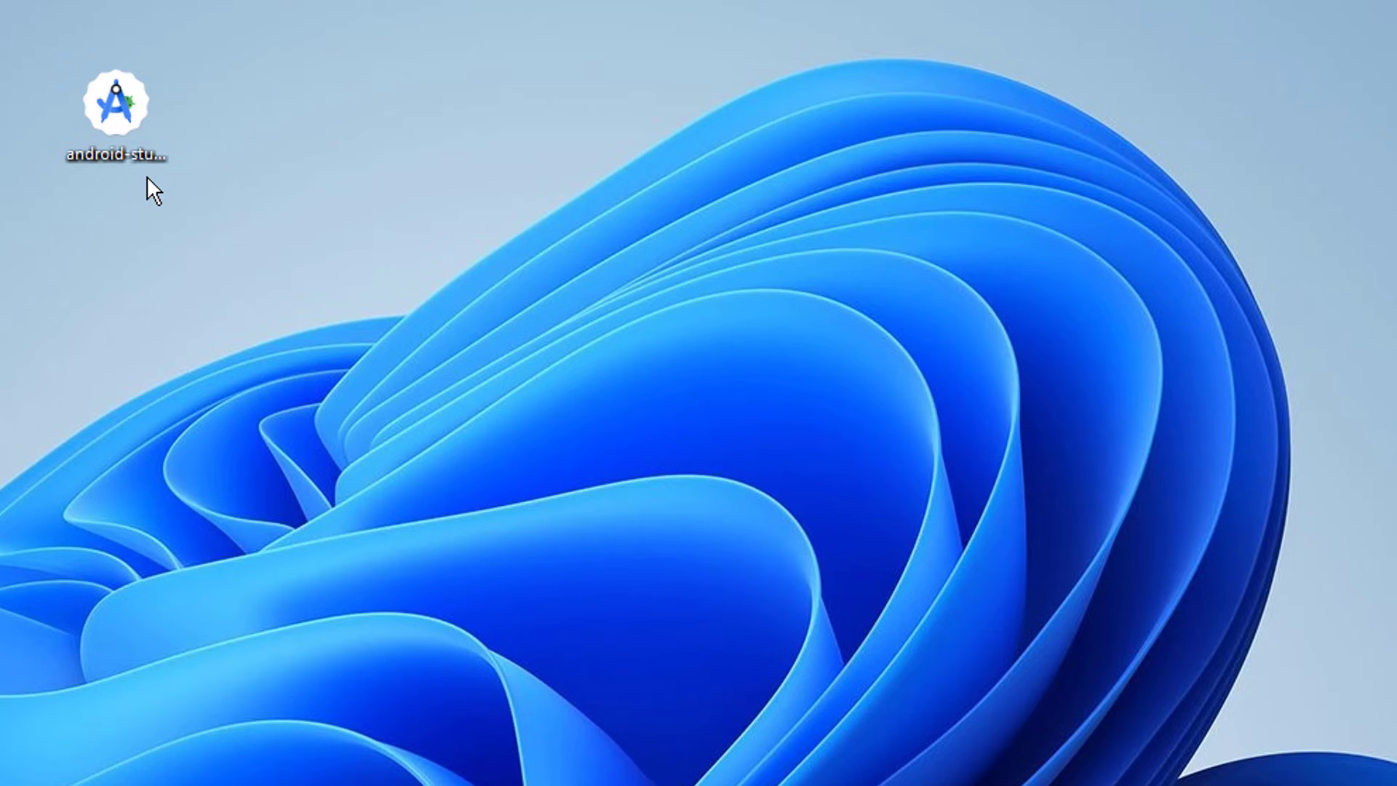
# Launch the downloaded installer and let it uninstall the previous Android Studio version.
pyautogui.doubleClick(116, 99)
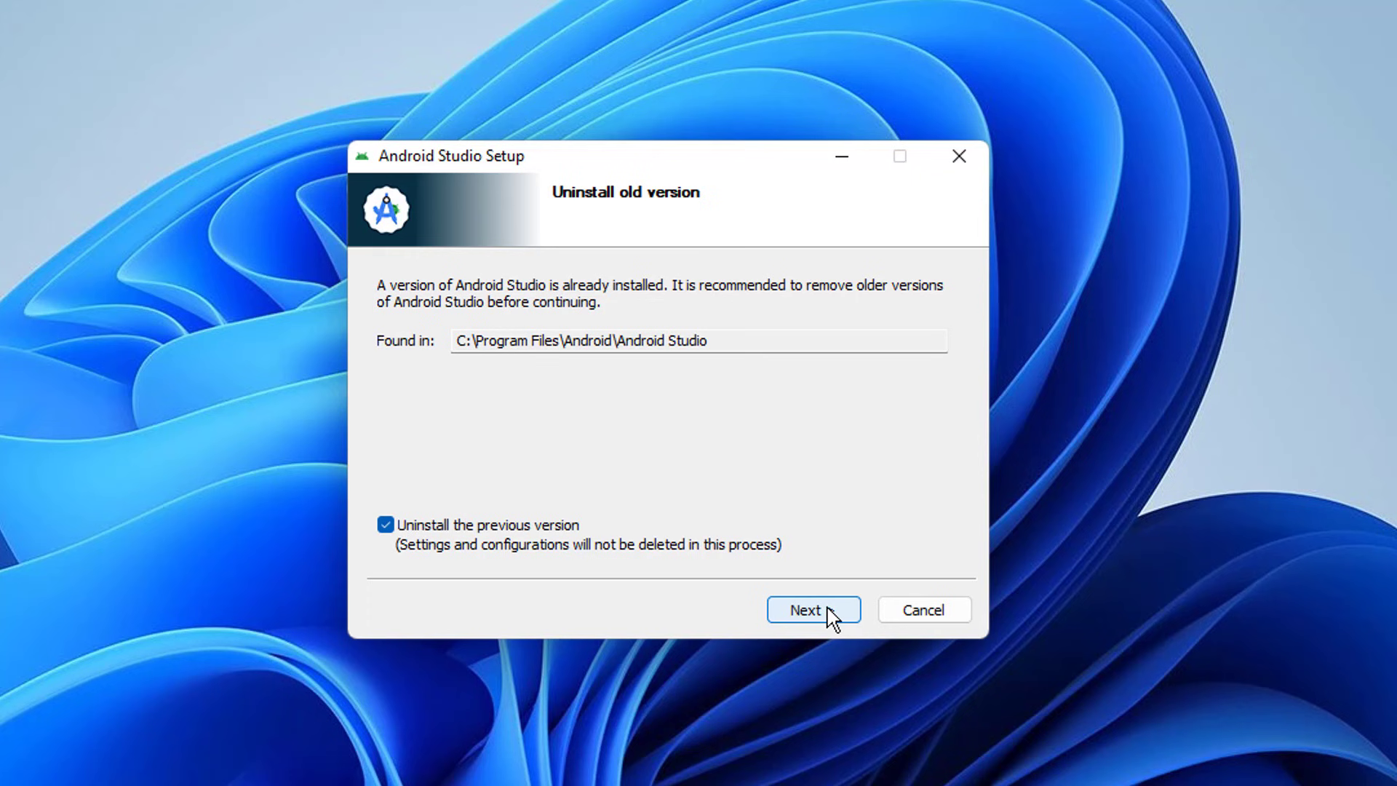
pyautogui.click(812, 609)
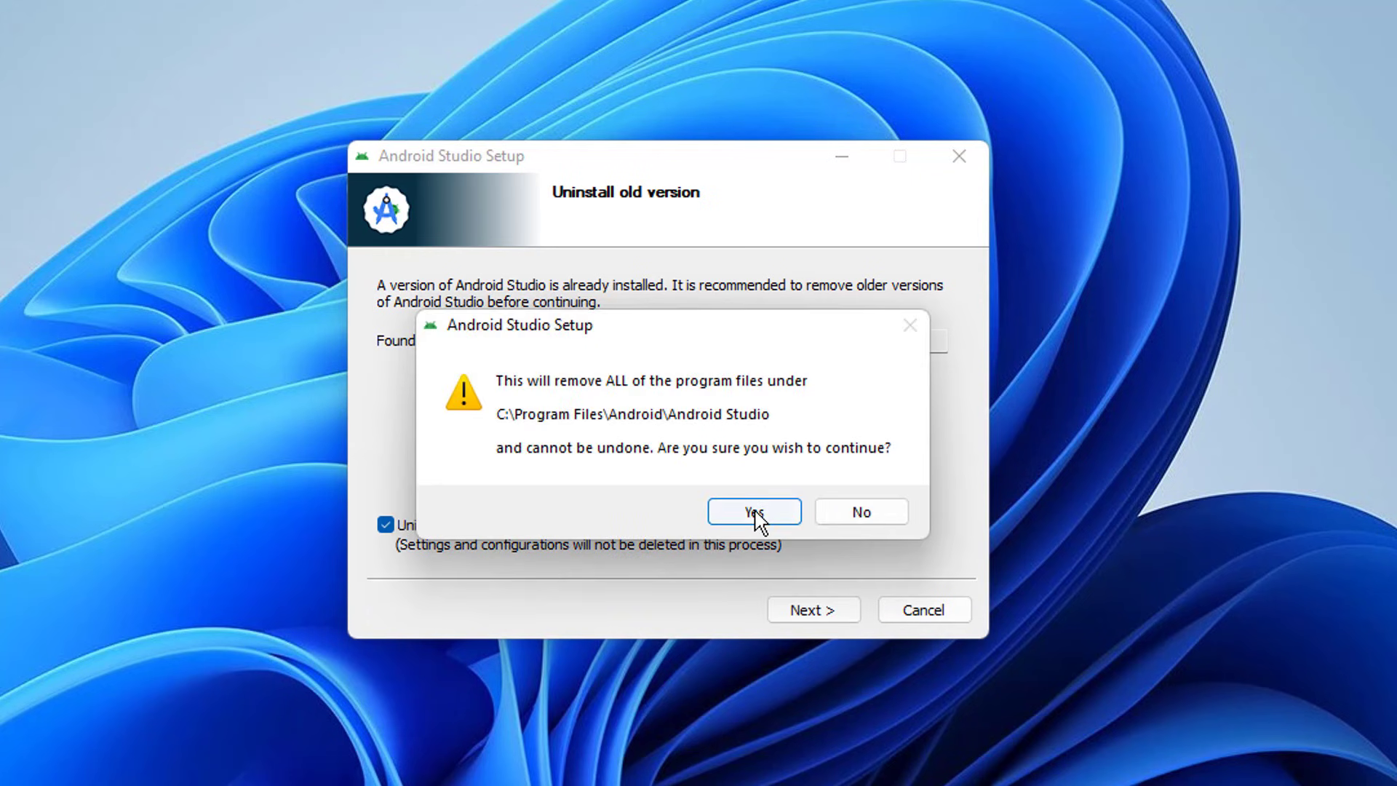
pyautogui.click(752, 511)
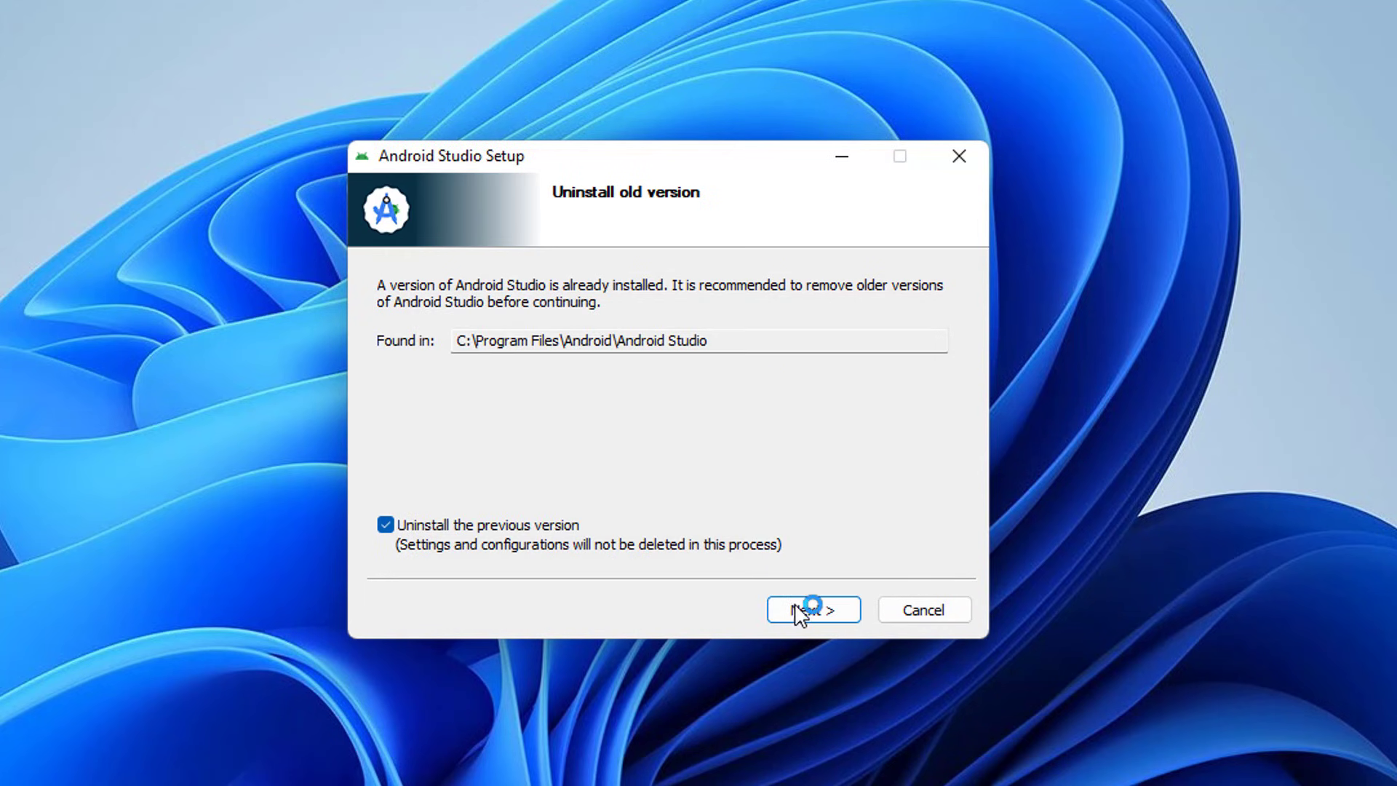
pyautogui.click(807, 610)
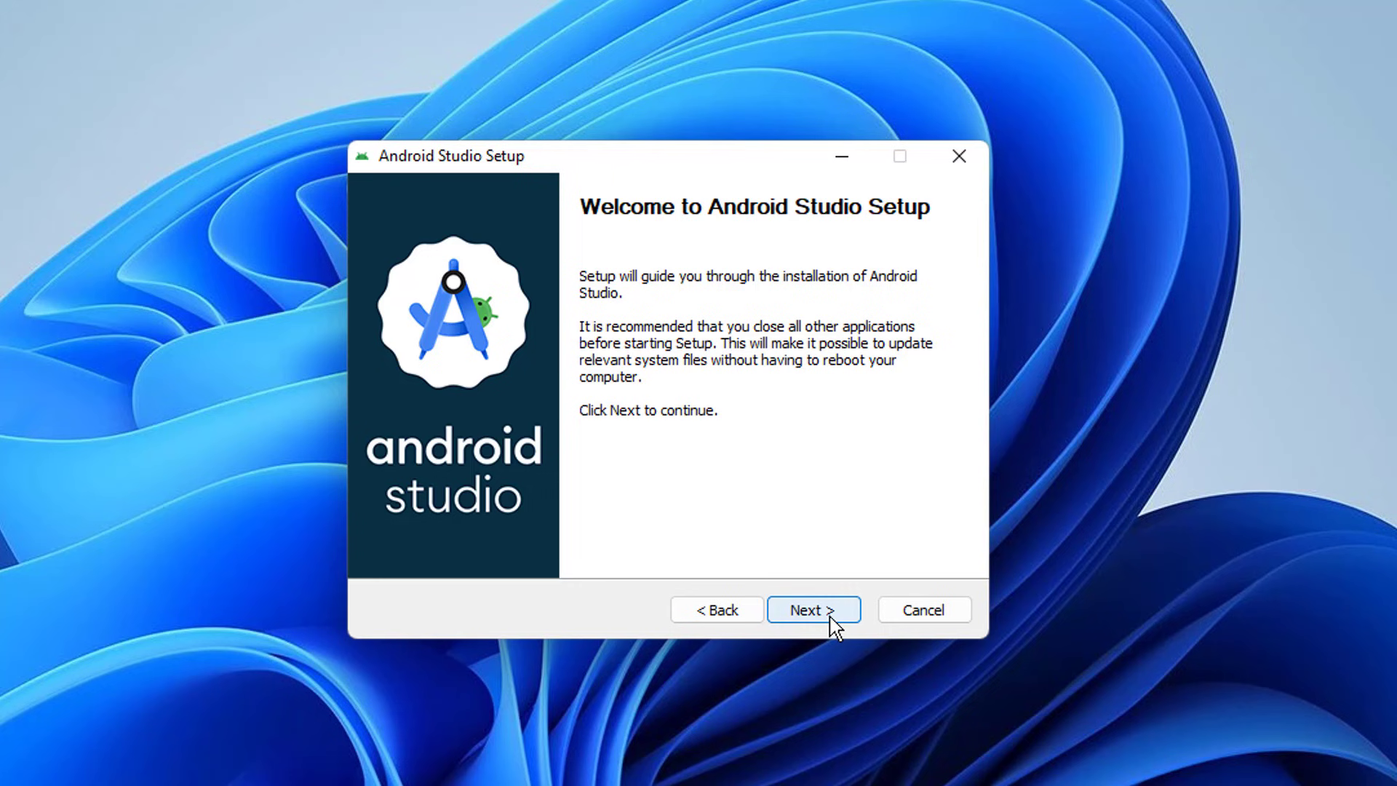
# Keep both default components and the default install location through the setup pages.
pyautogui.click(812, 610)
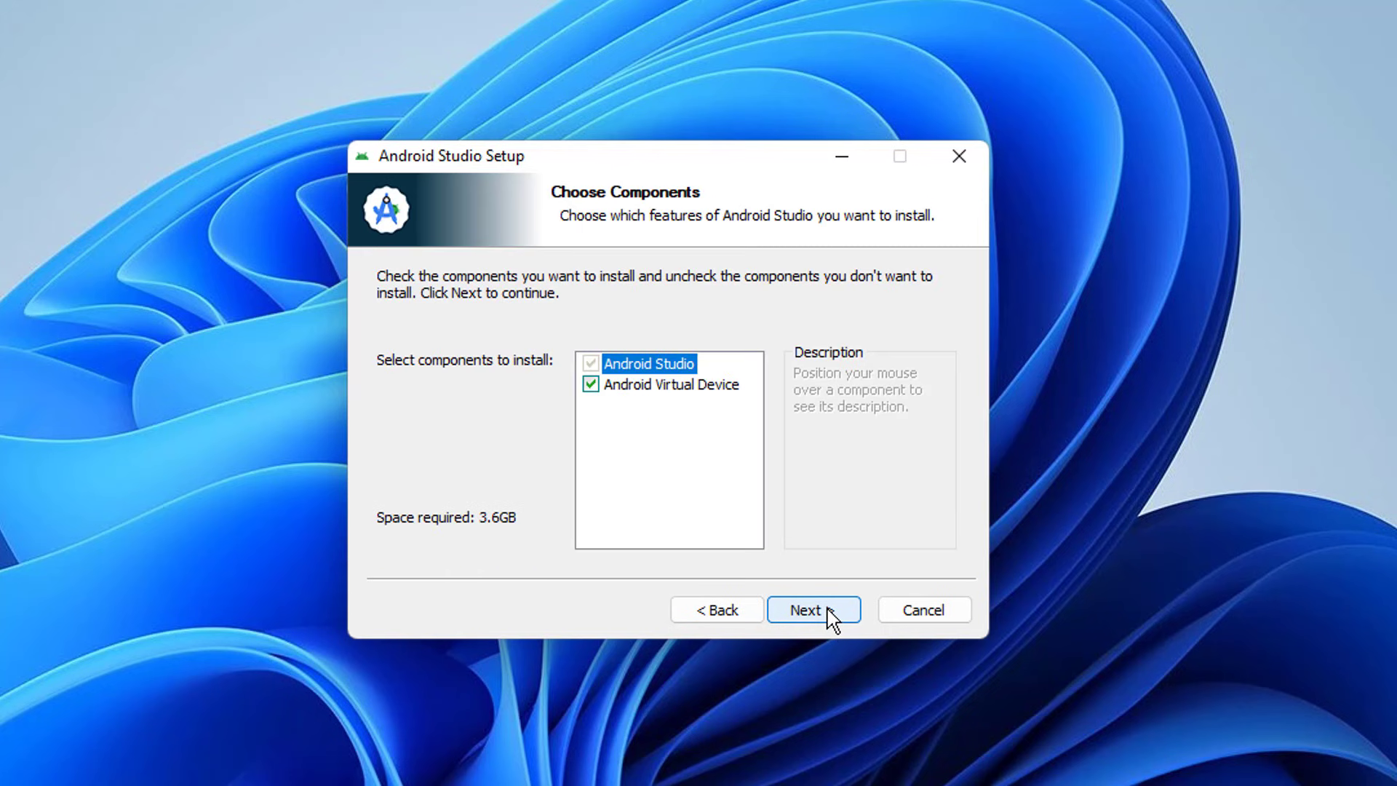
pyautogui.click(812, 610)
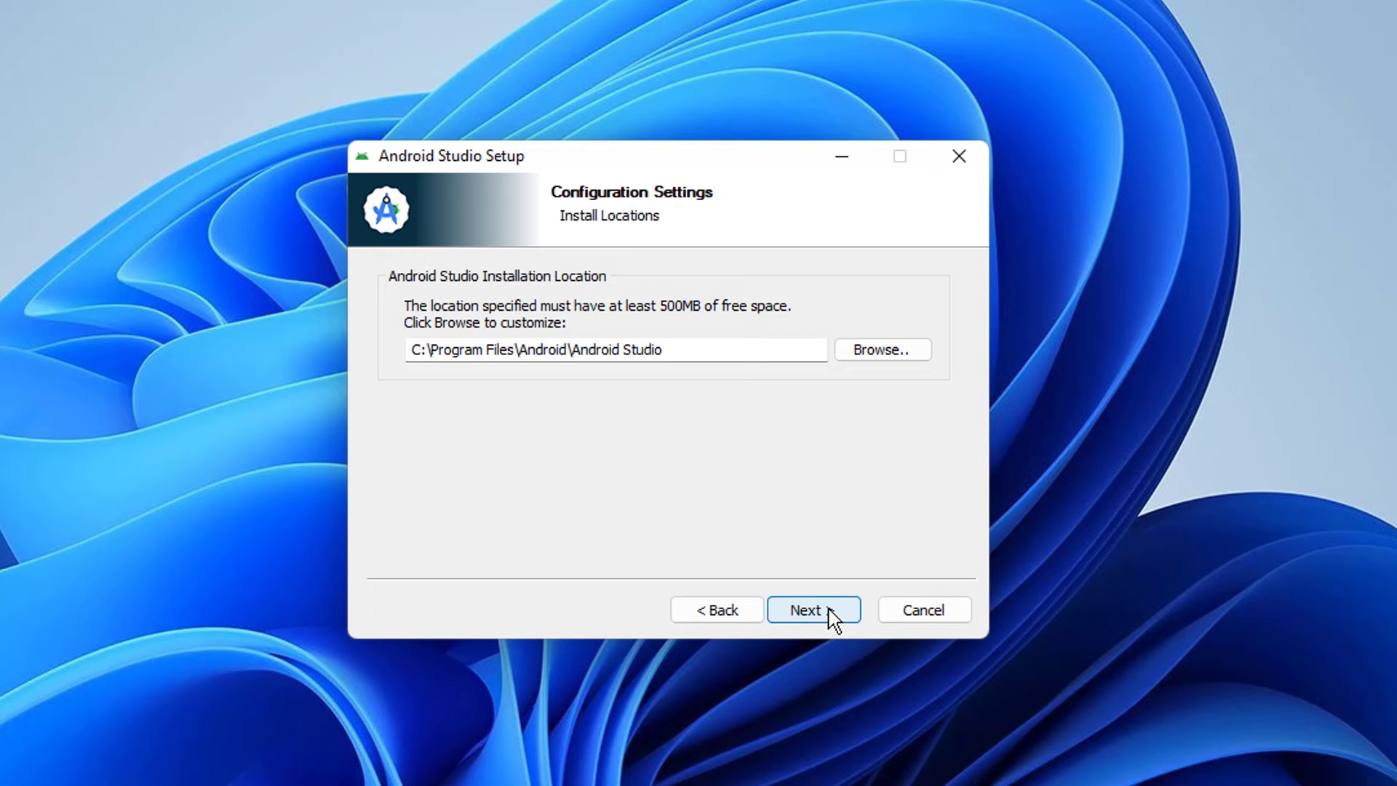
pyautogui.click(812, 609)
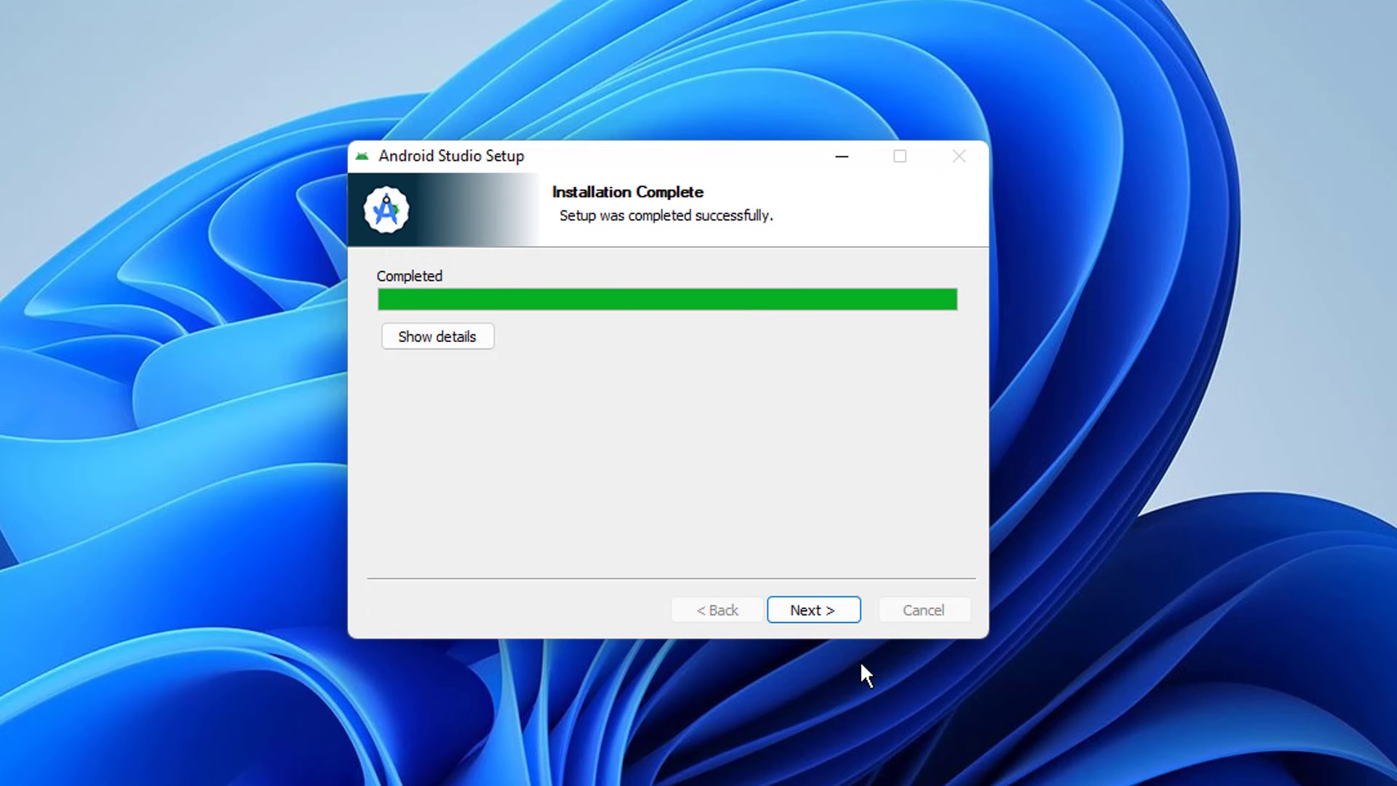
# Finish setup with 'Start Android Studio' left checked so it launches.
pyautogui.click(812, 610)
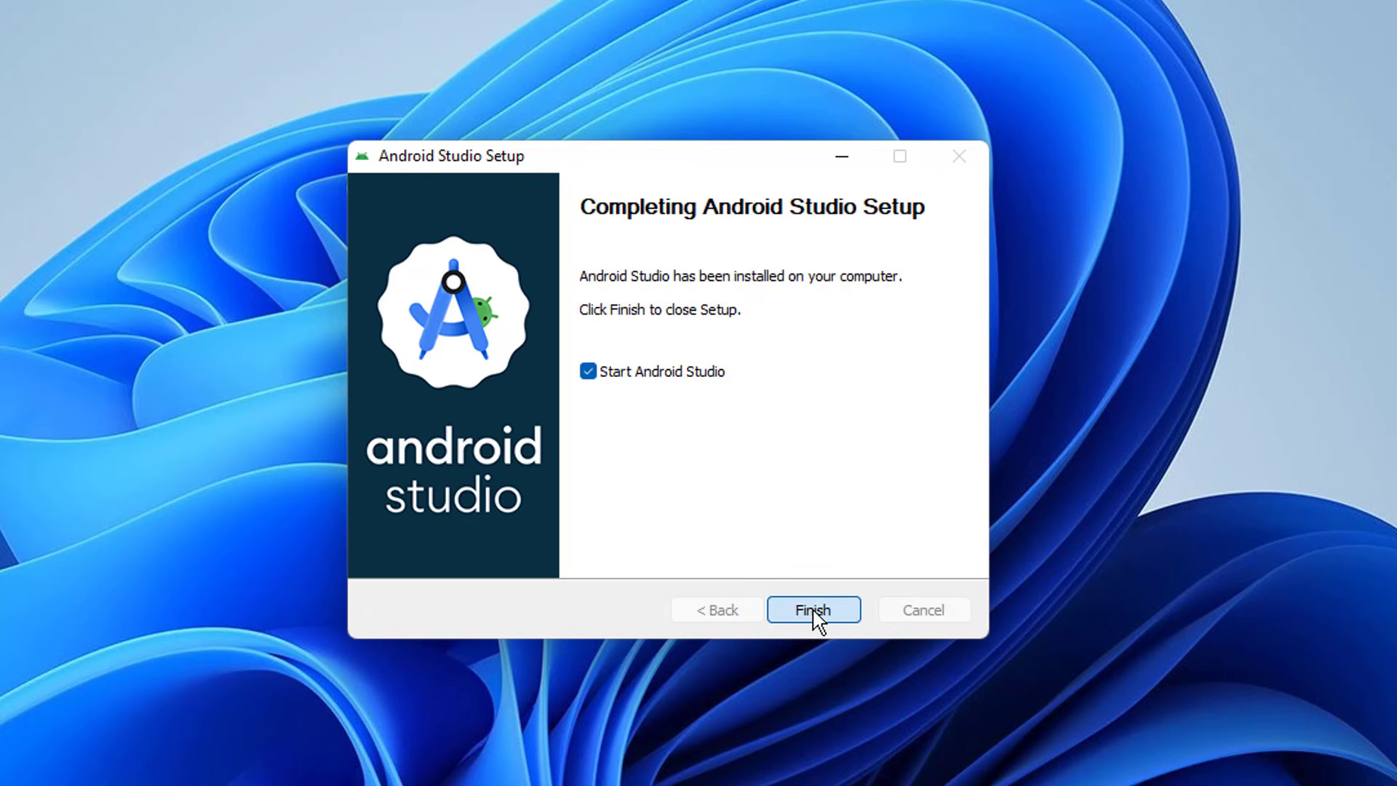
pyautogui.click(812, 610)
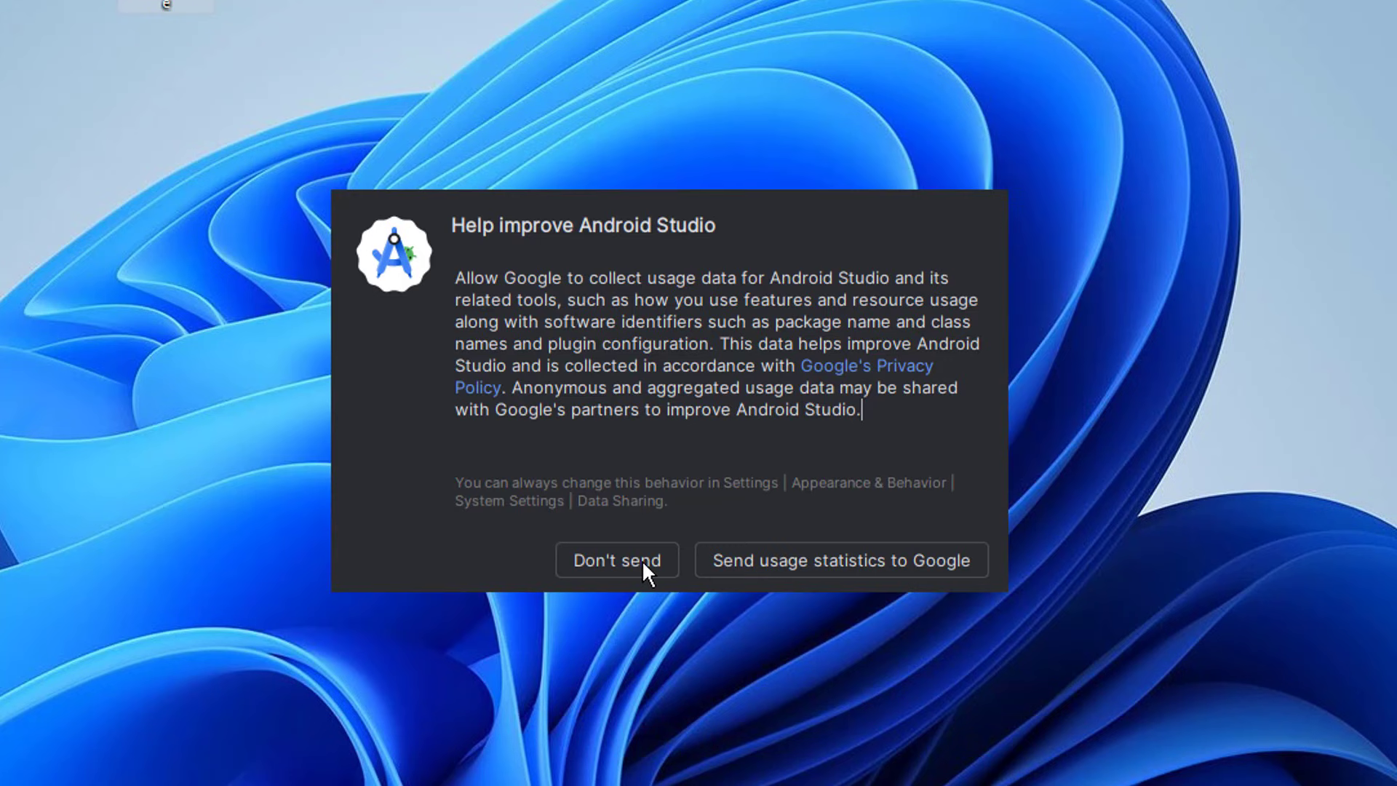
# Decline sending usage statistics and keep the Standard install type through to Verify Settings.
pyautogui.click(615, 559)
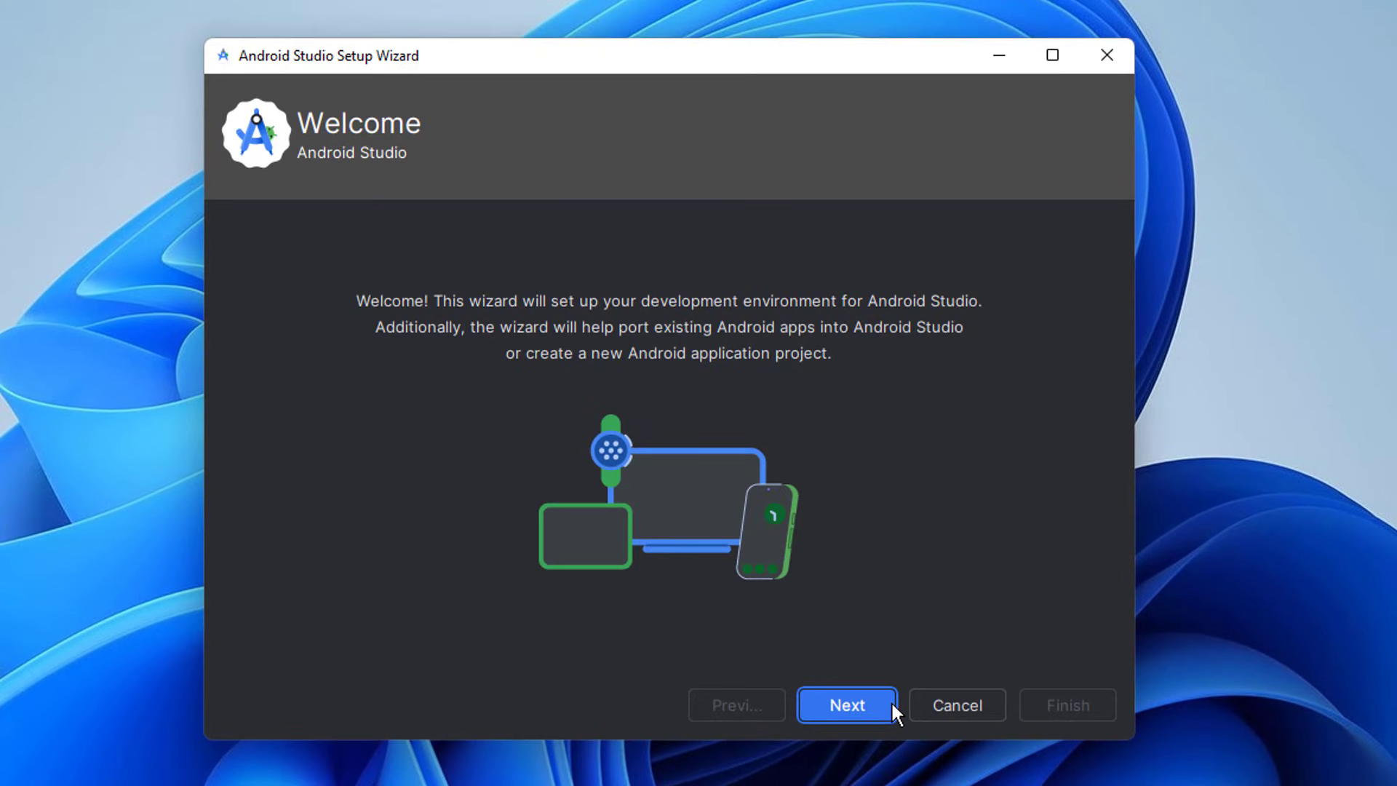
pyautogui.click(844, 704)
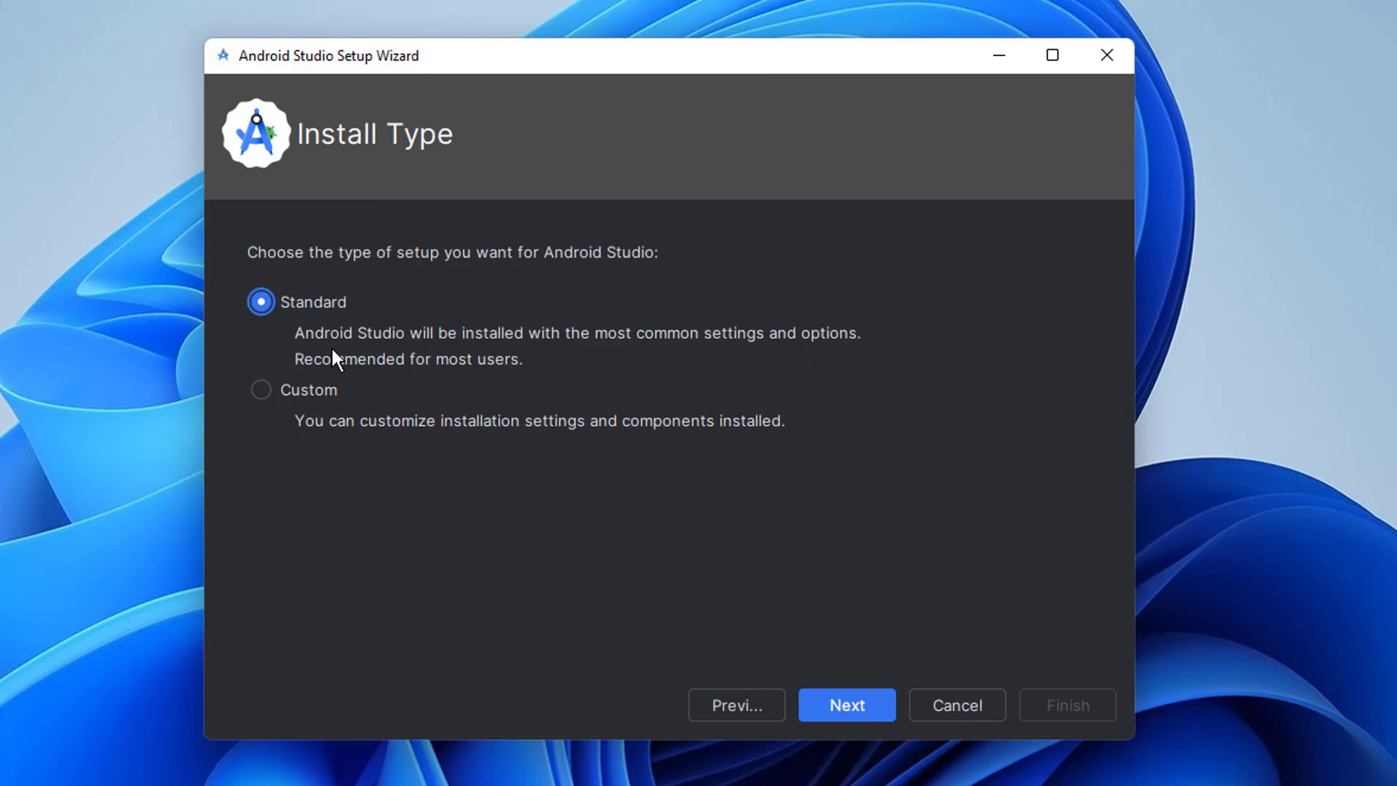
pyautogui.moveTo(823, 615)
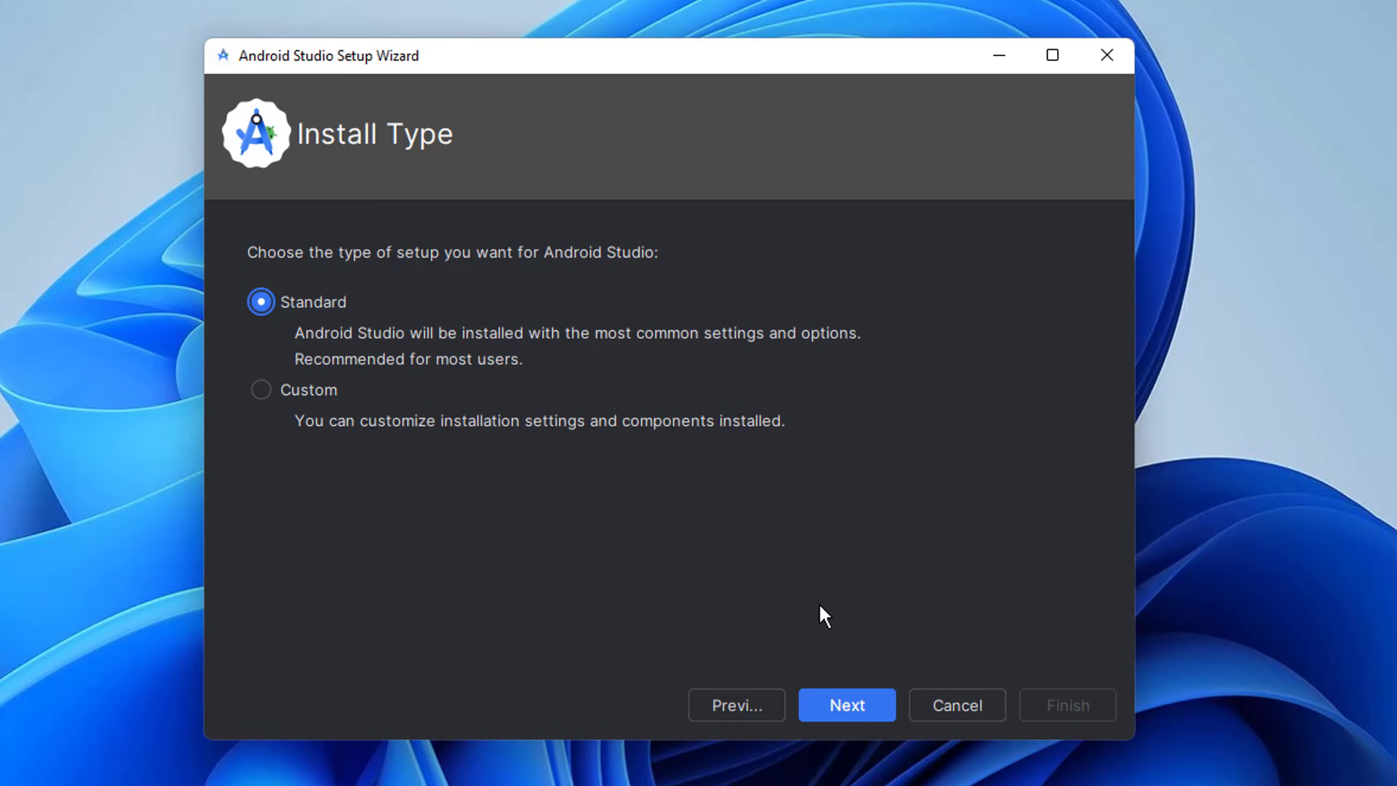
pyautogui.click(844, 704)
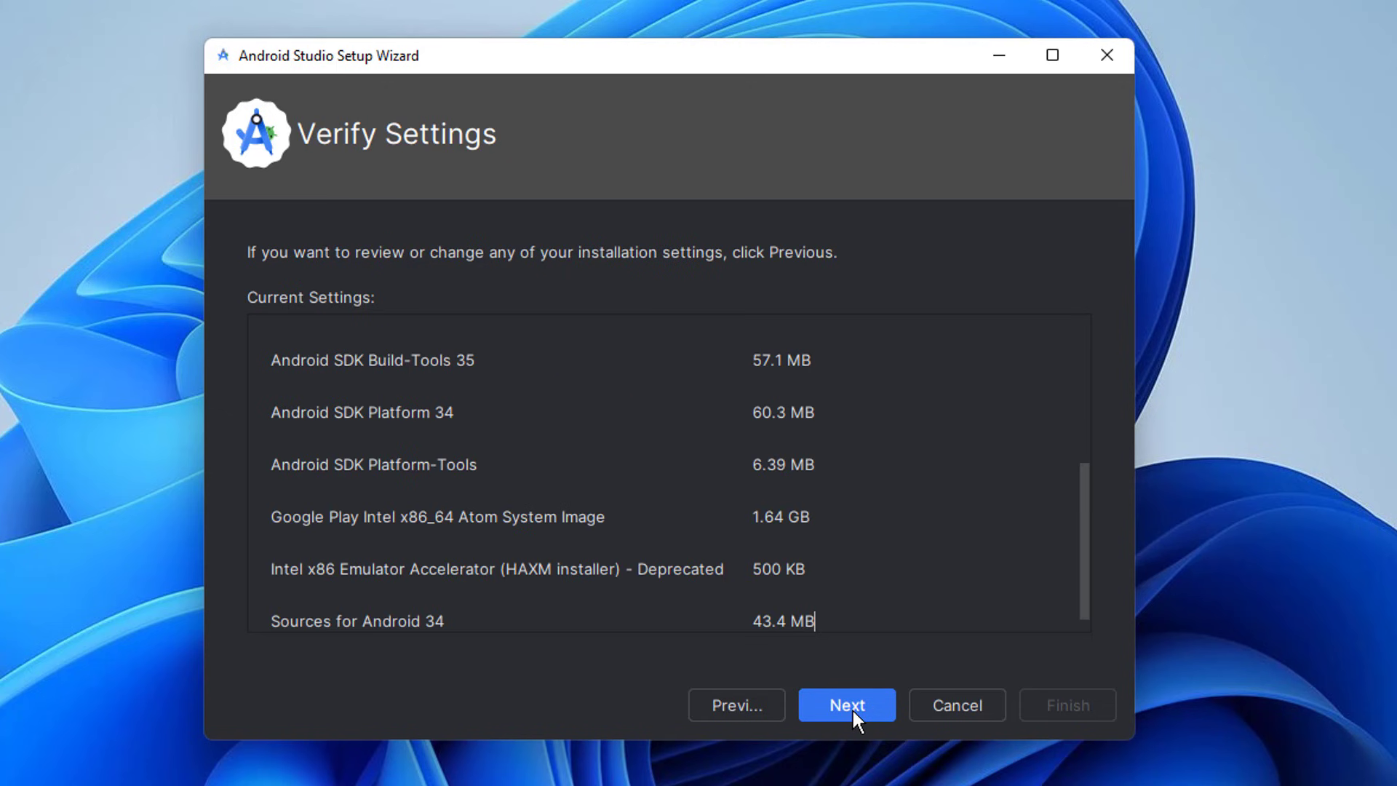
# Accept the intel-android-extra-license and android-sdk-license, then finish installing the SDK components.
pyautogui.click(846, 705)
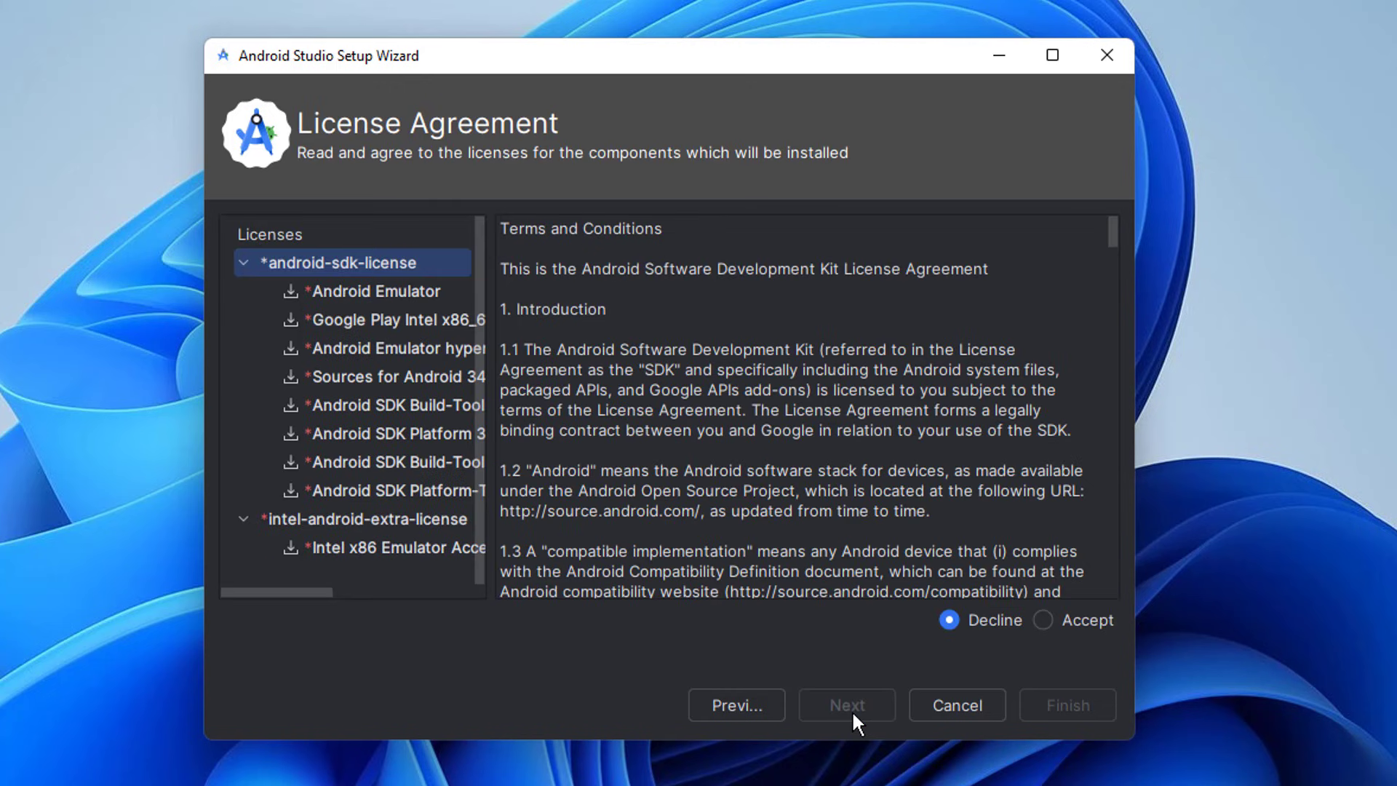
pyautogui.click(365, 518)
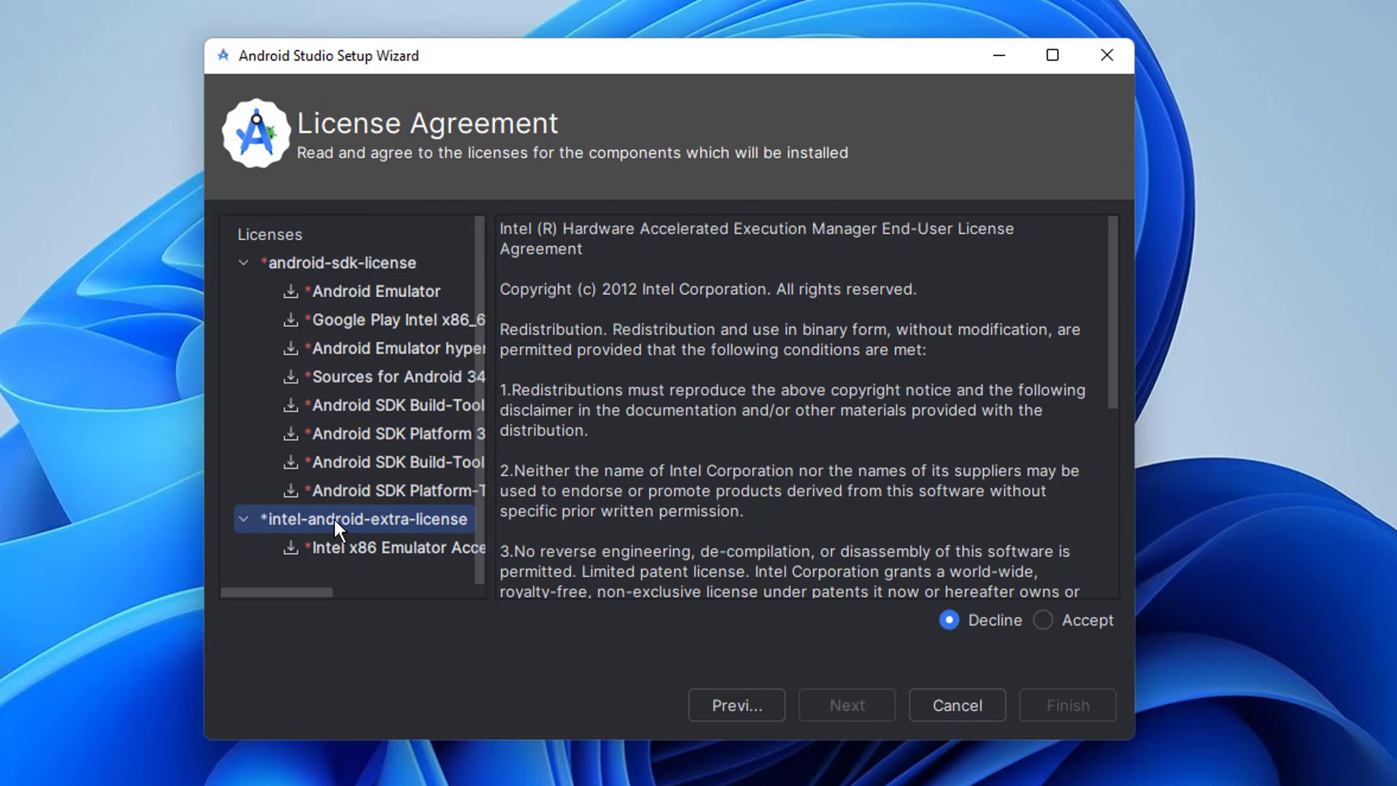
pyautogui.moveTo(1050, 630)
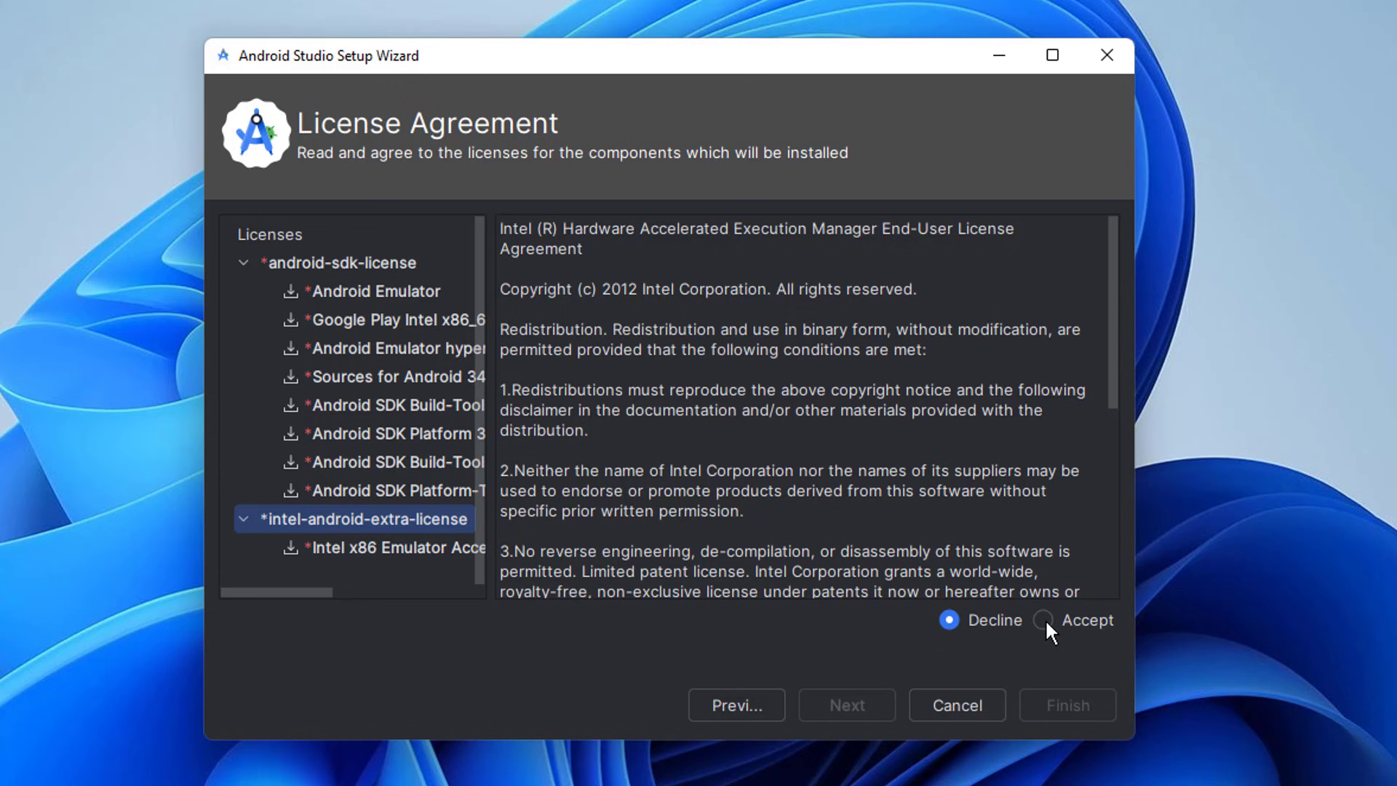
pyautogui.click(1042, 620)
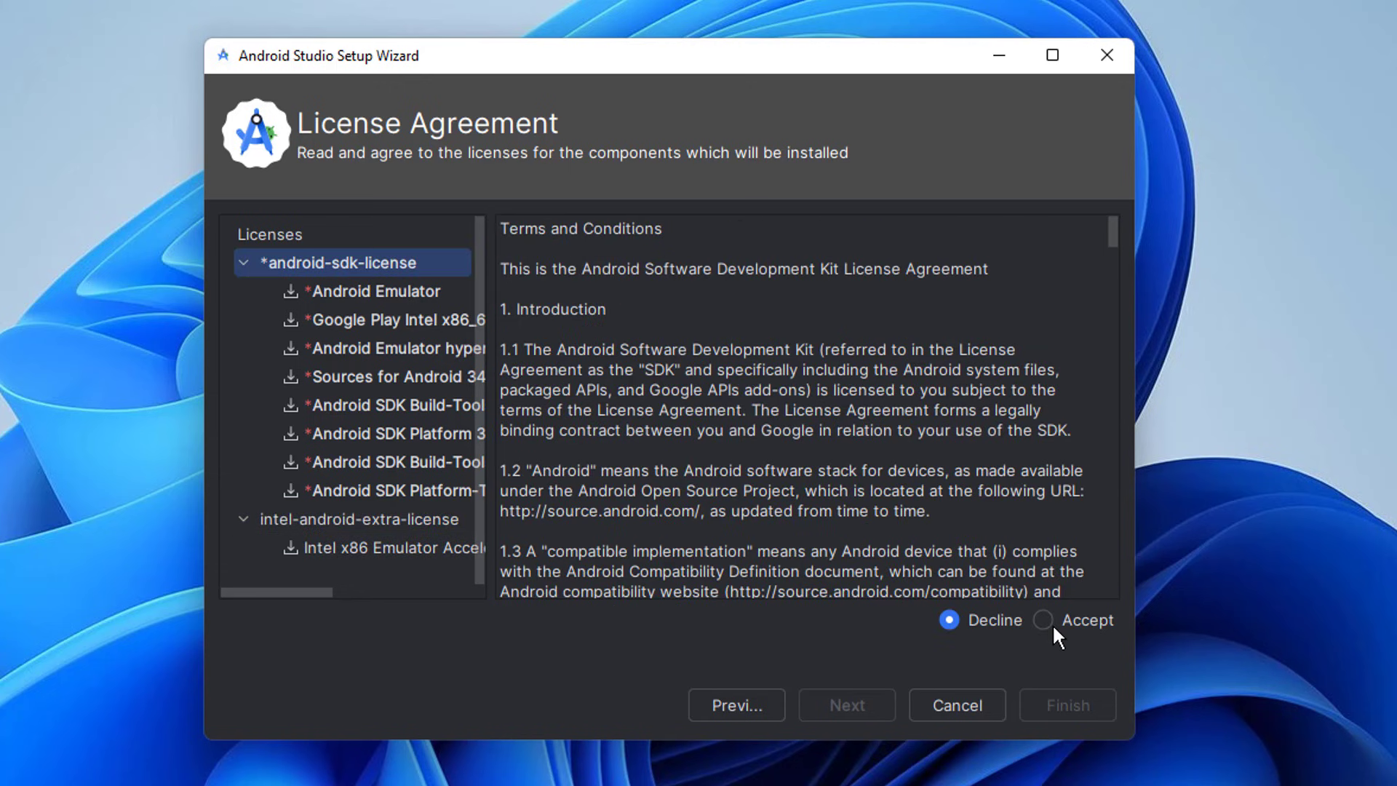
pyautogui.click(1042, 620)
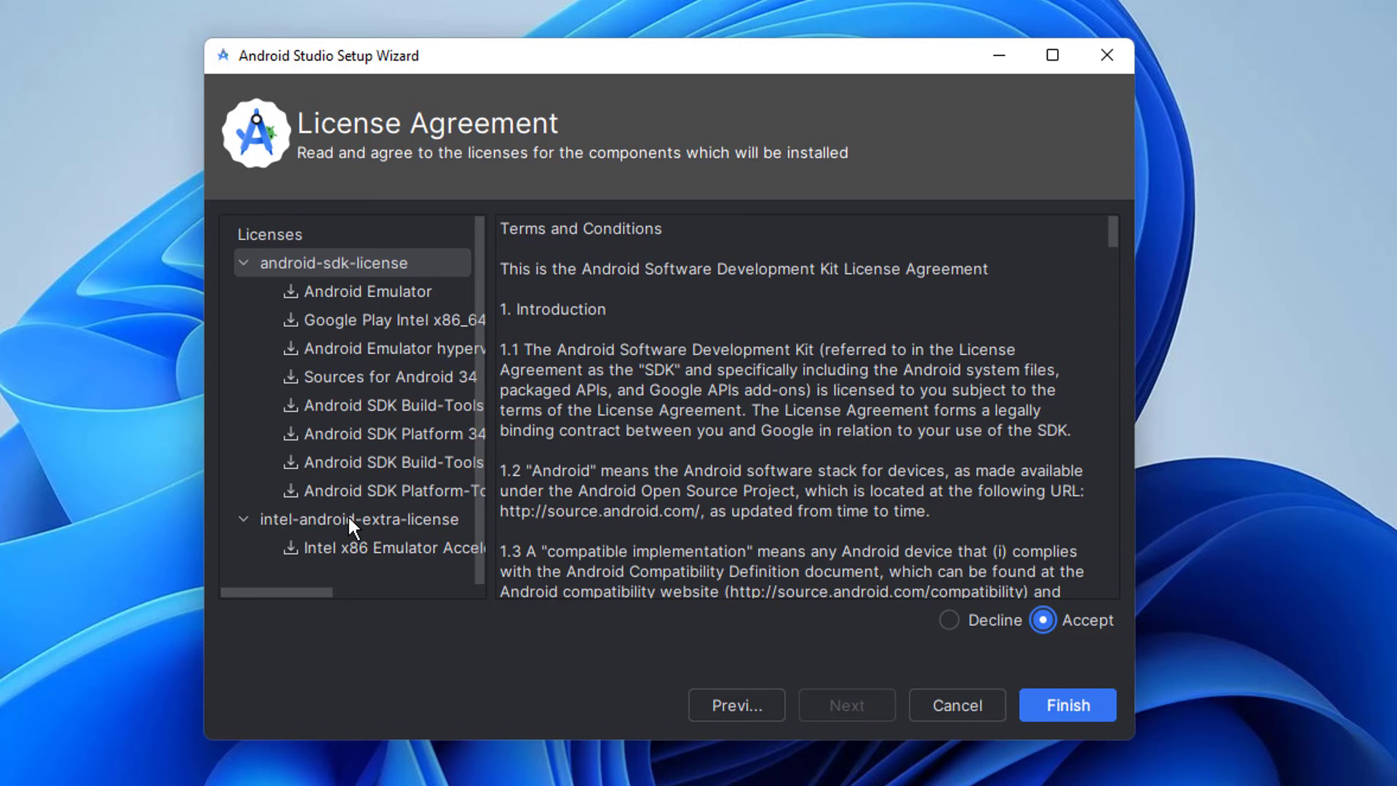
pyautogui.click(358, 519)
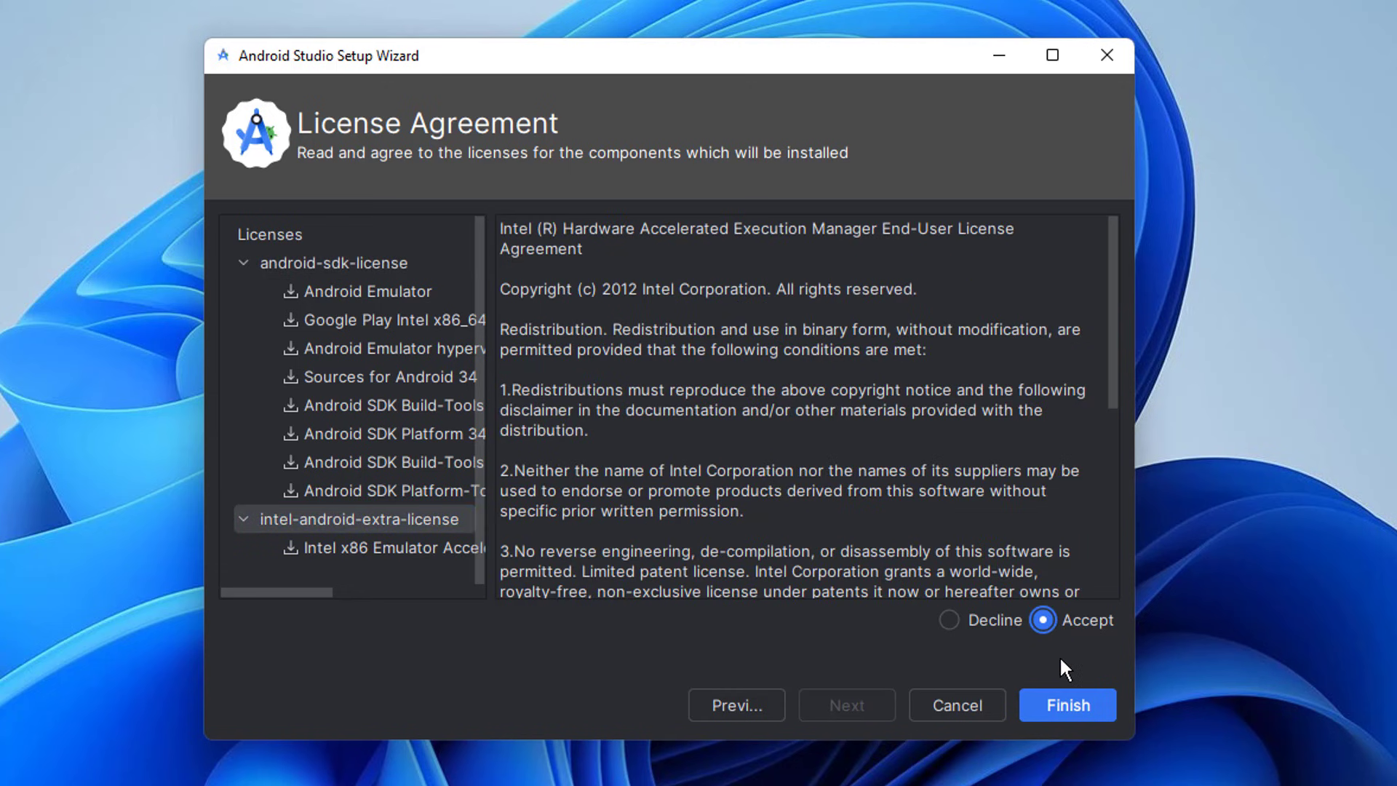
pyautogui.click(1066, 704)
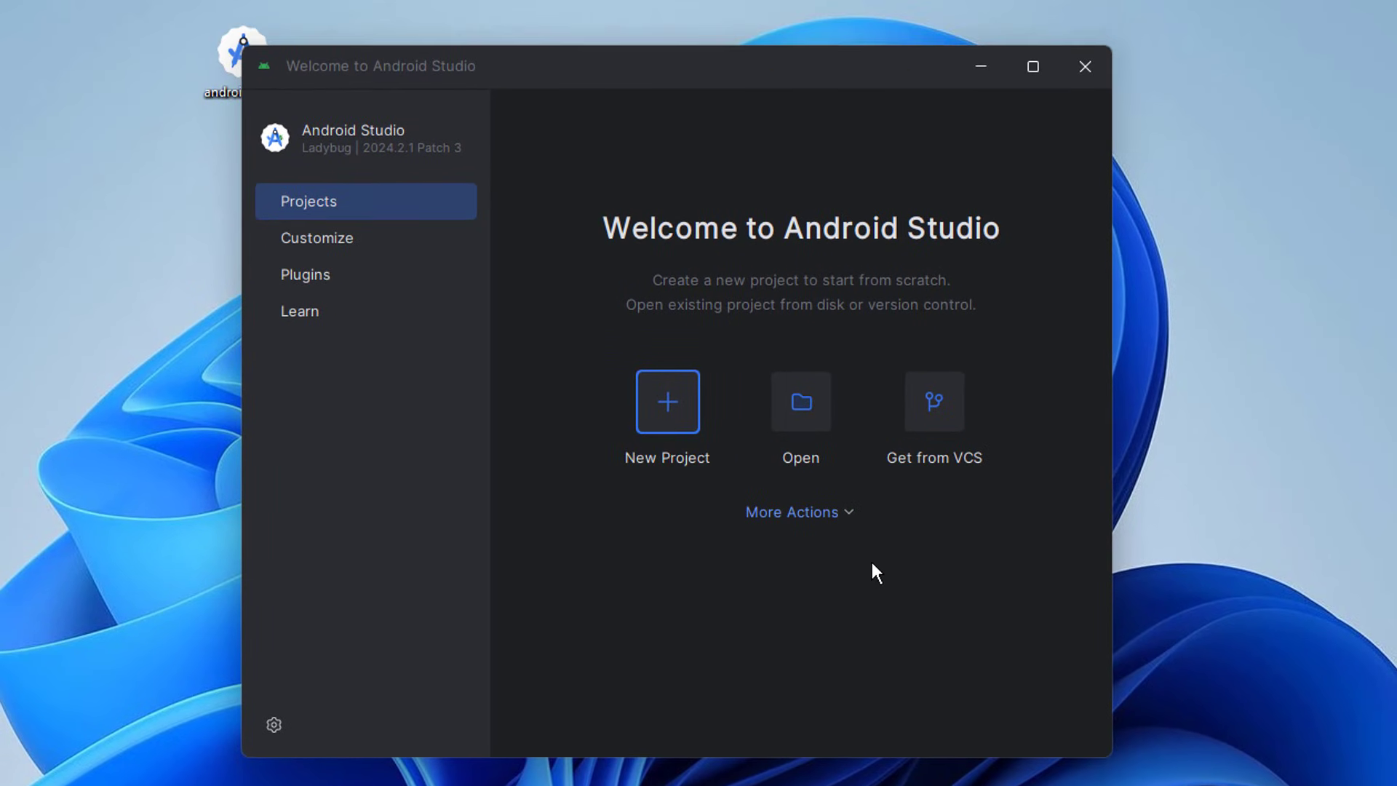
# From More Actions launch the Virtual Device Manager and start creating a new virtual device.
pyautogui.click(798, 511)
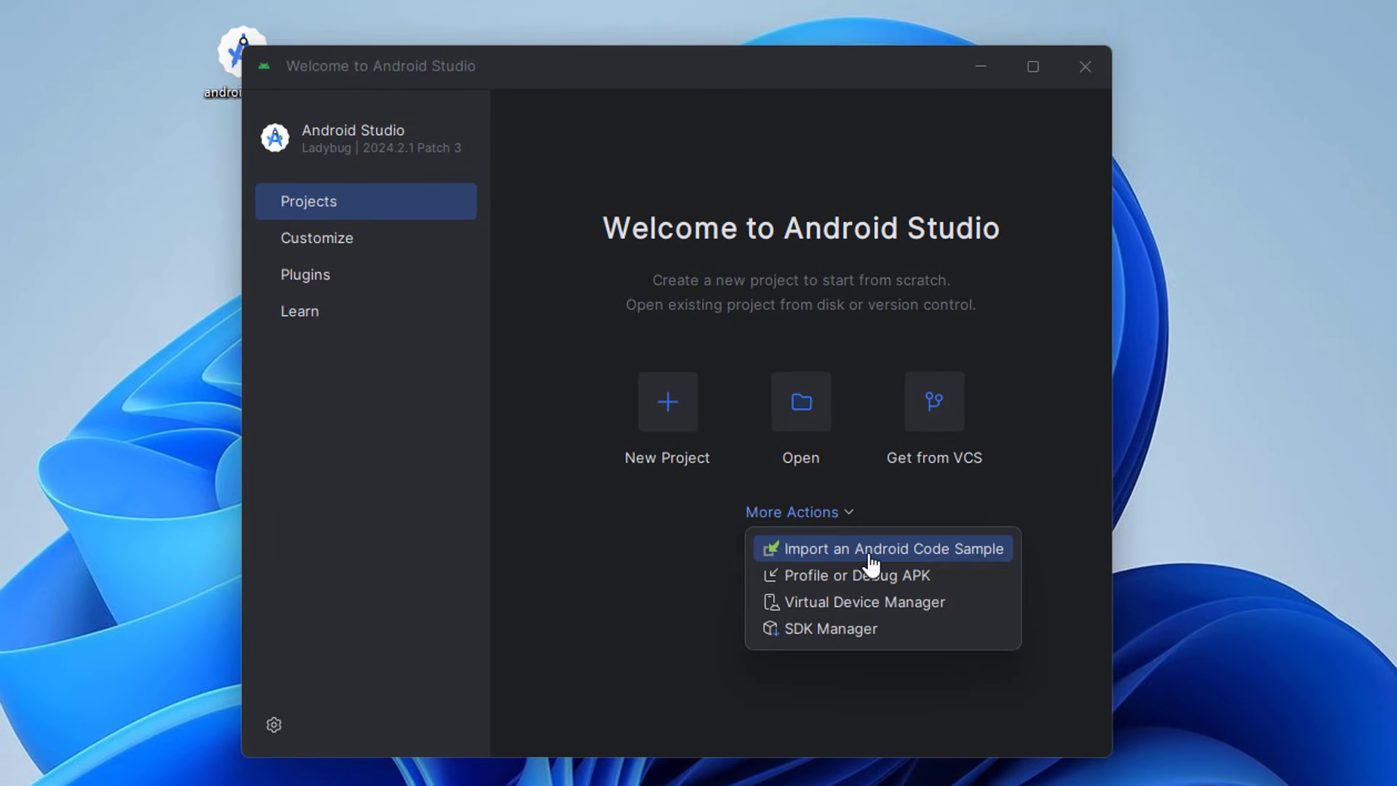
pyautogui.click(925, 614)
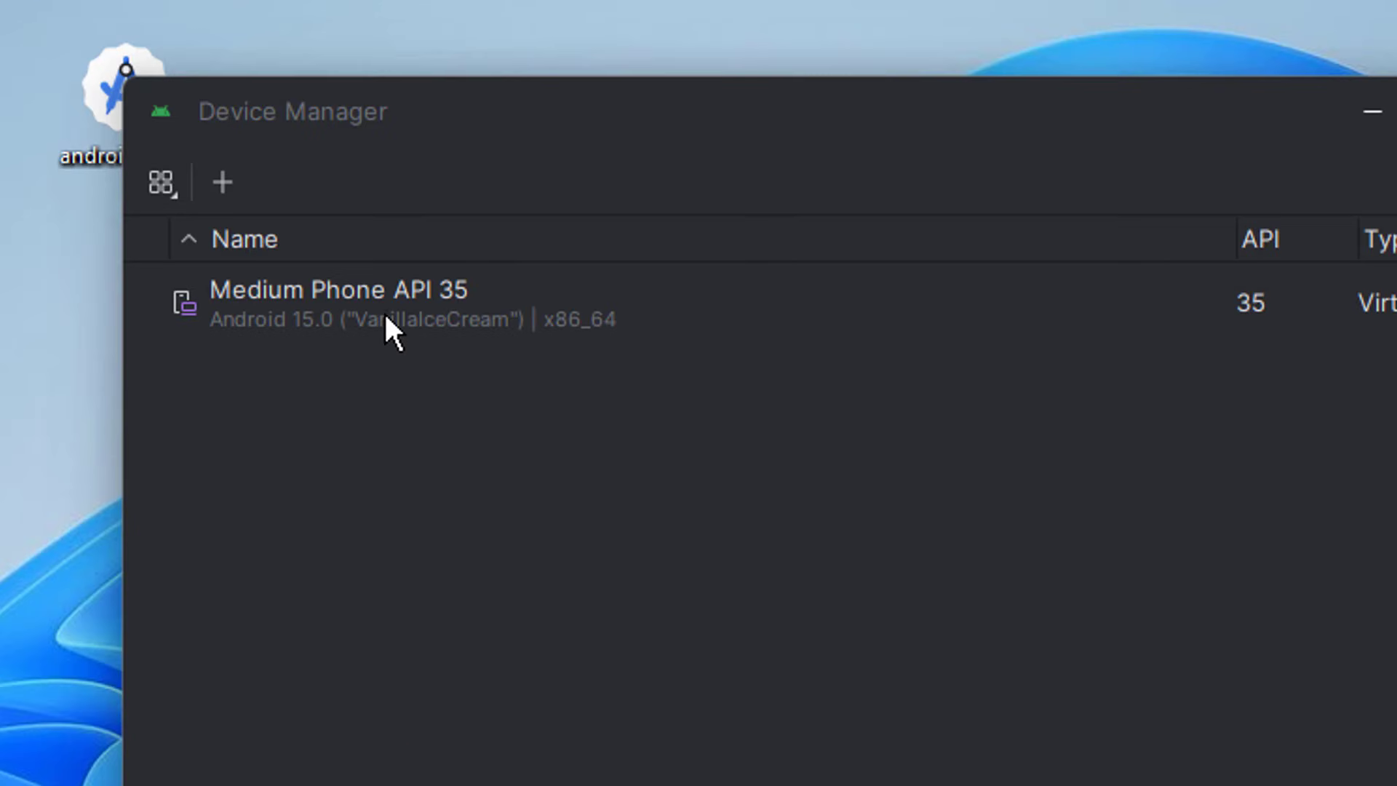
pyautogui.click(222, 183)
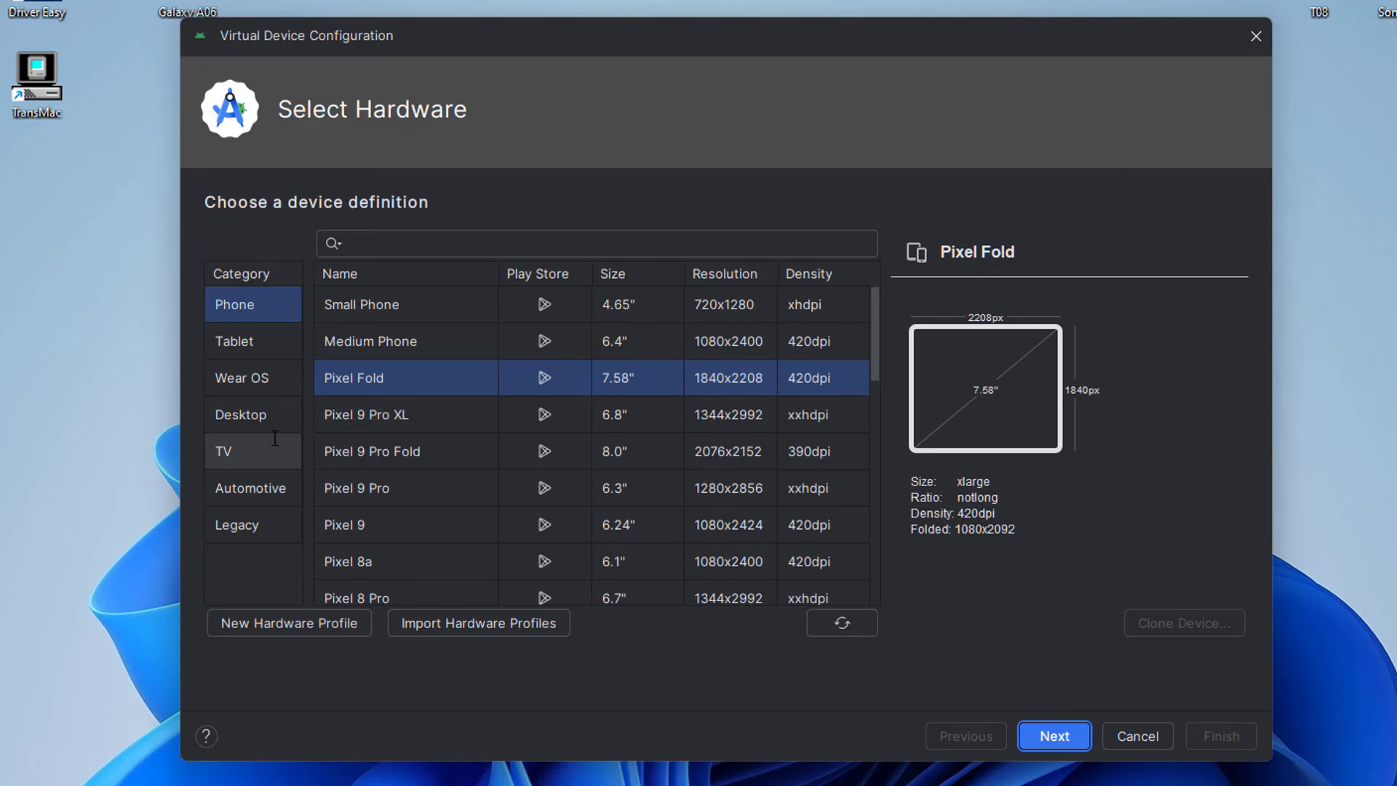
# Choose the TV category's Television (1080p) hardware and download the Google TV API 34 system image.
pyautogui.click(232, 452)
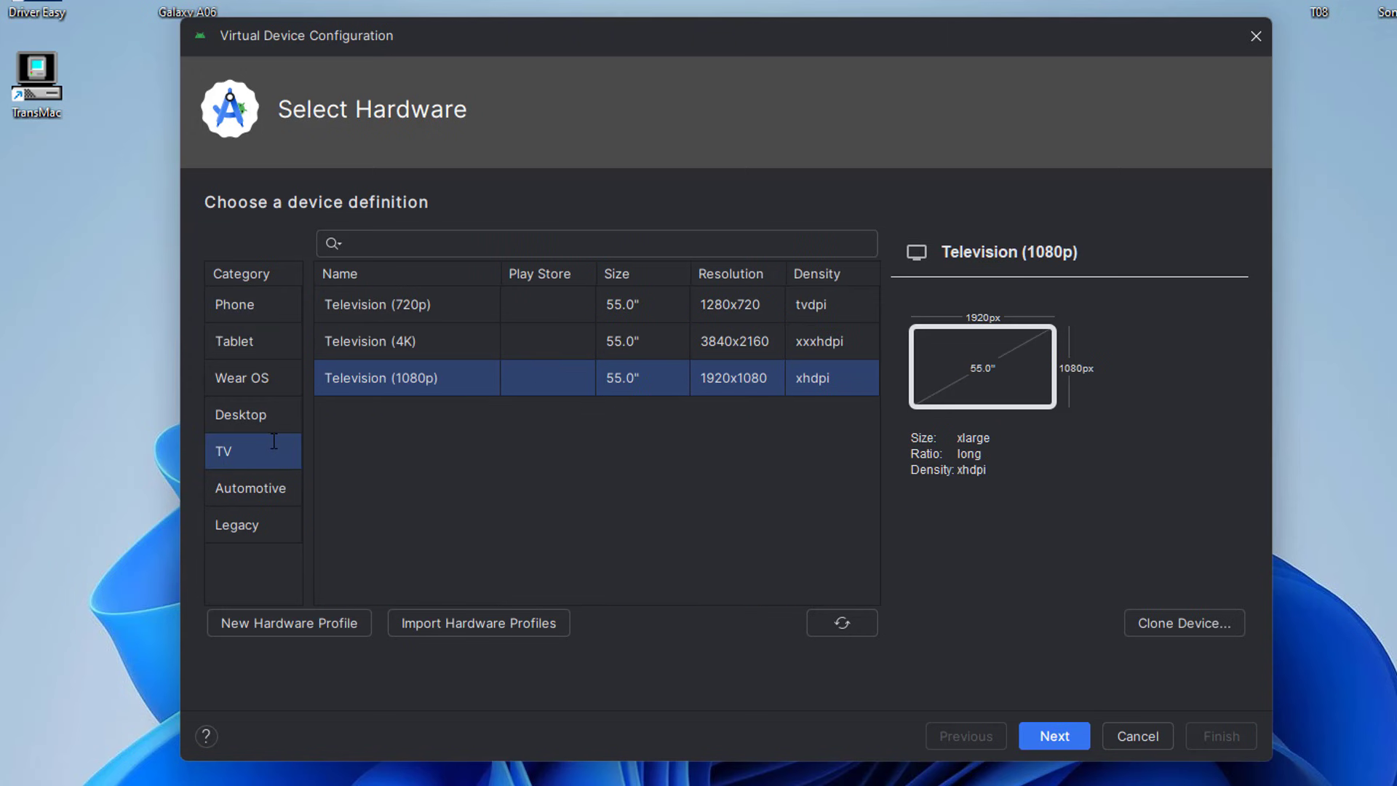
pyautogui.moveTo(363, 451)
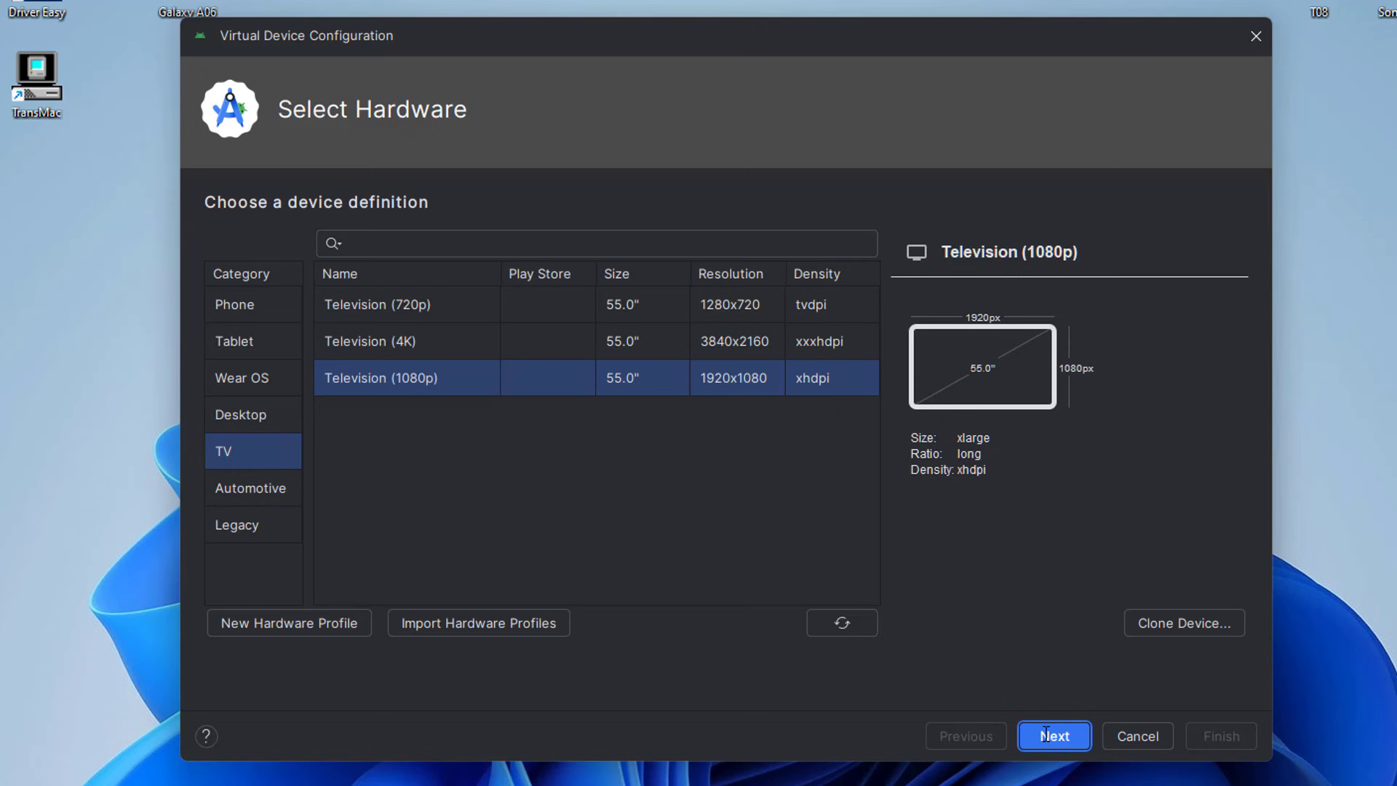
pyautogui.click(1054, 737)
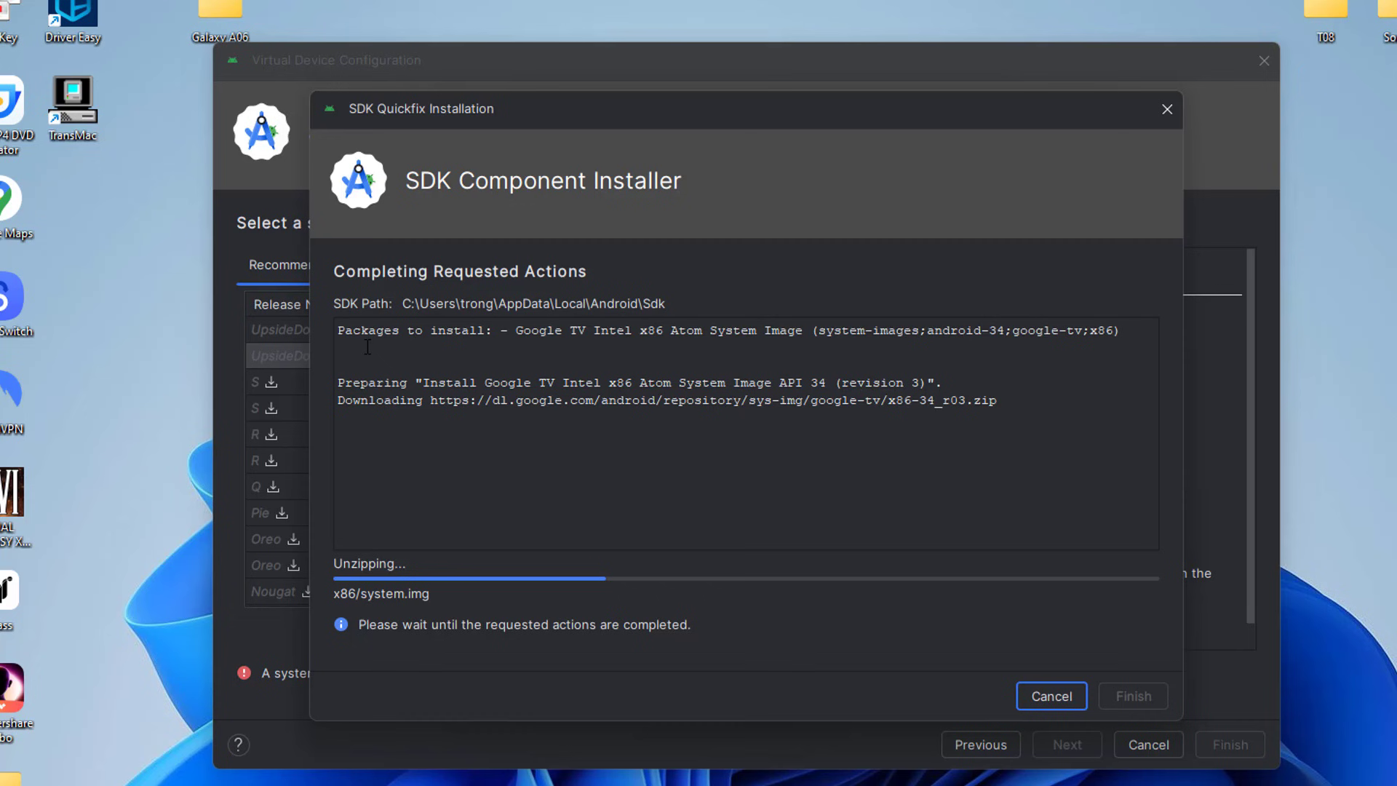
pyautogui.click(1132, 696)
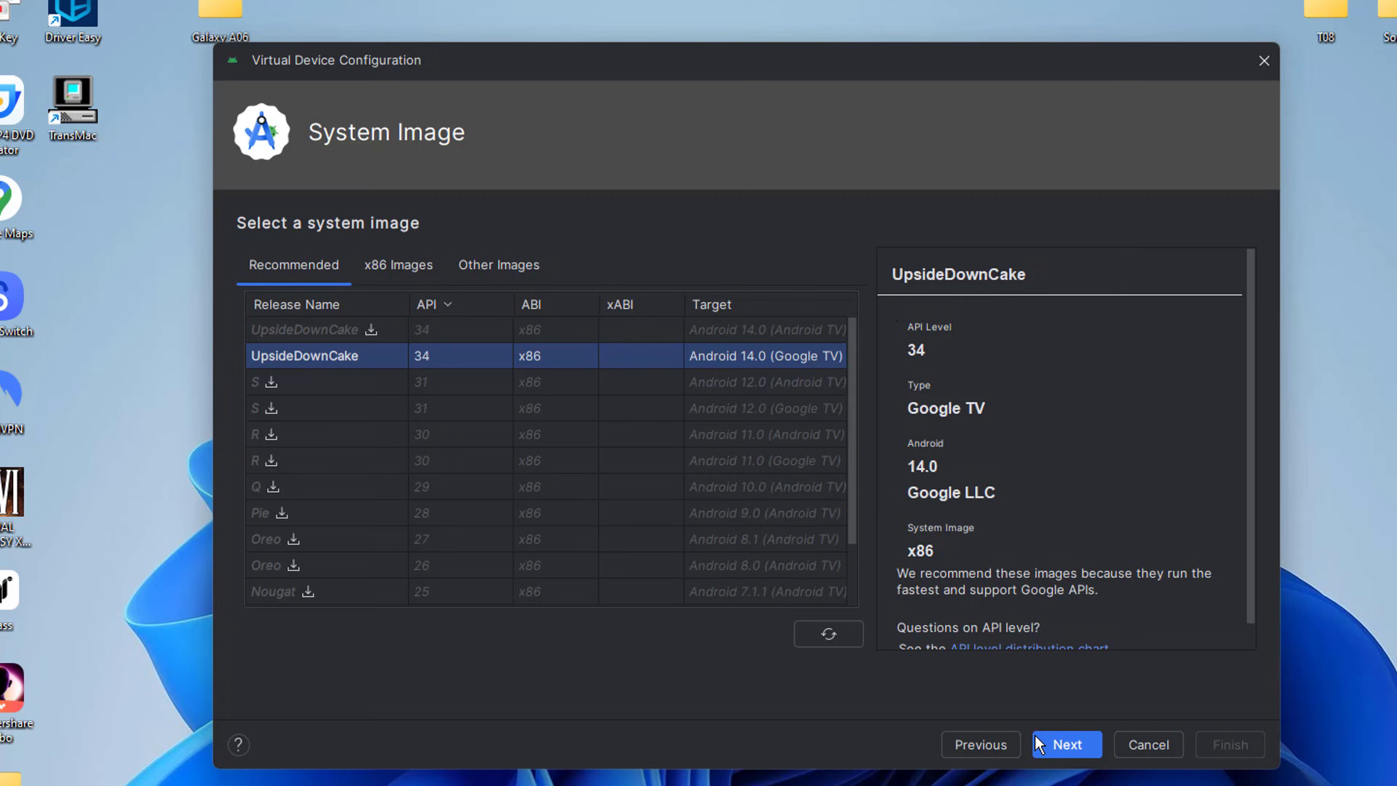
# Continue with the Google TV API 34 image and reveal the advanced device settings.
pyautogui.click(1065, 744)
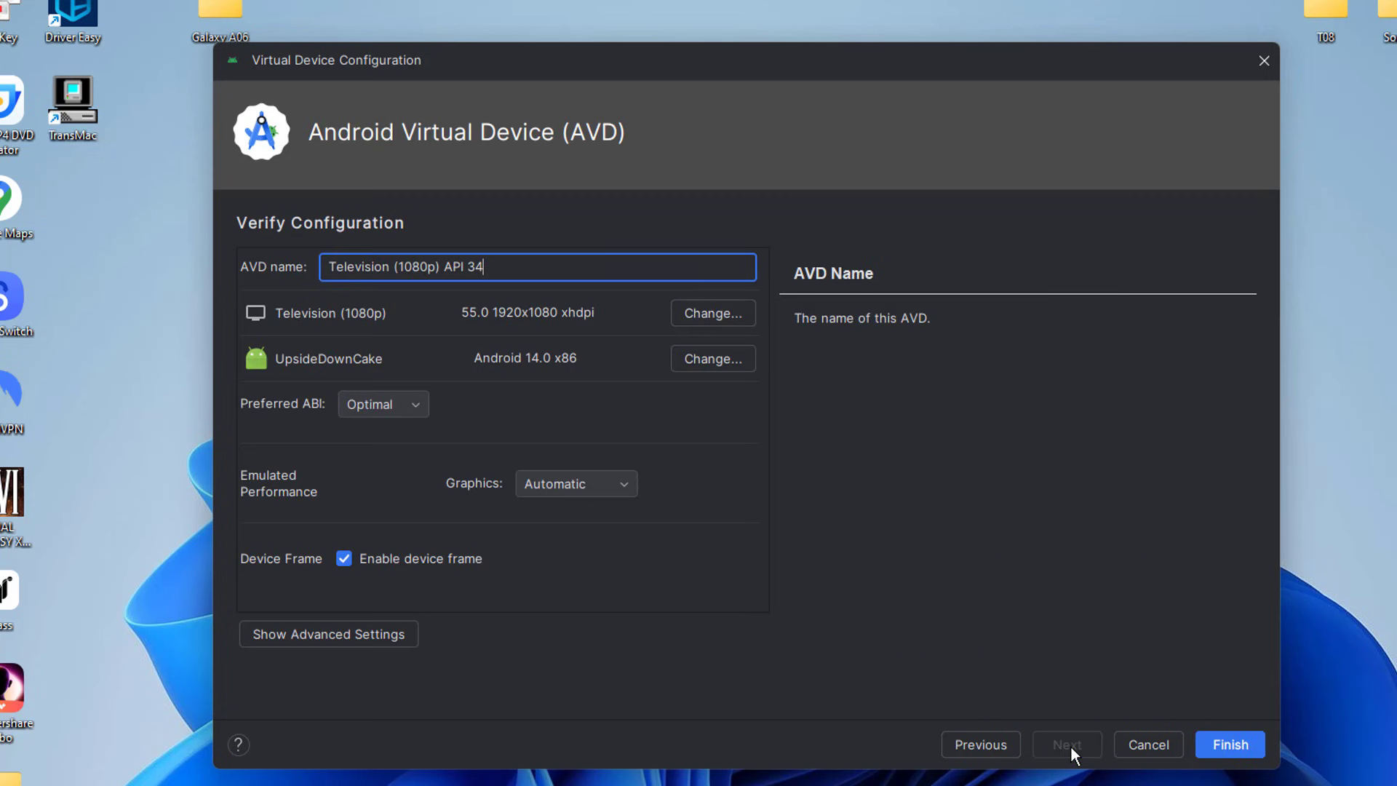
pyautogui.moveTo(505, 268)
pyautogui.write('Google TV')
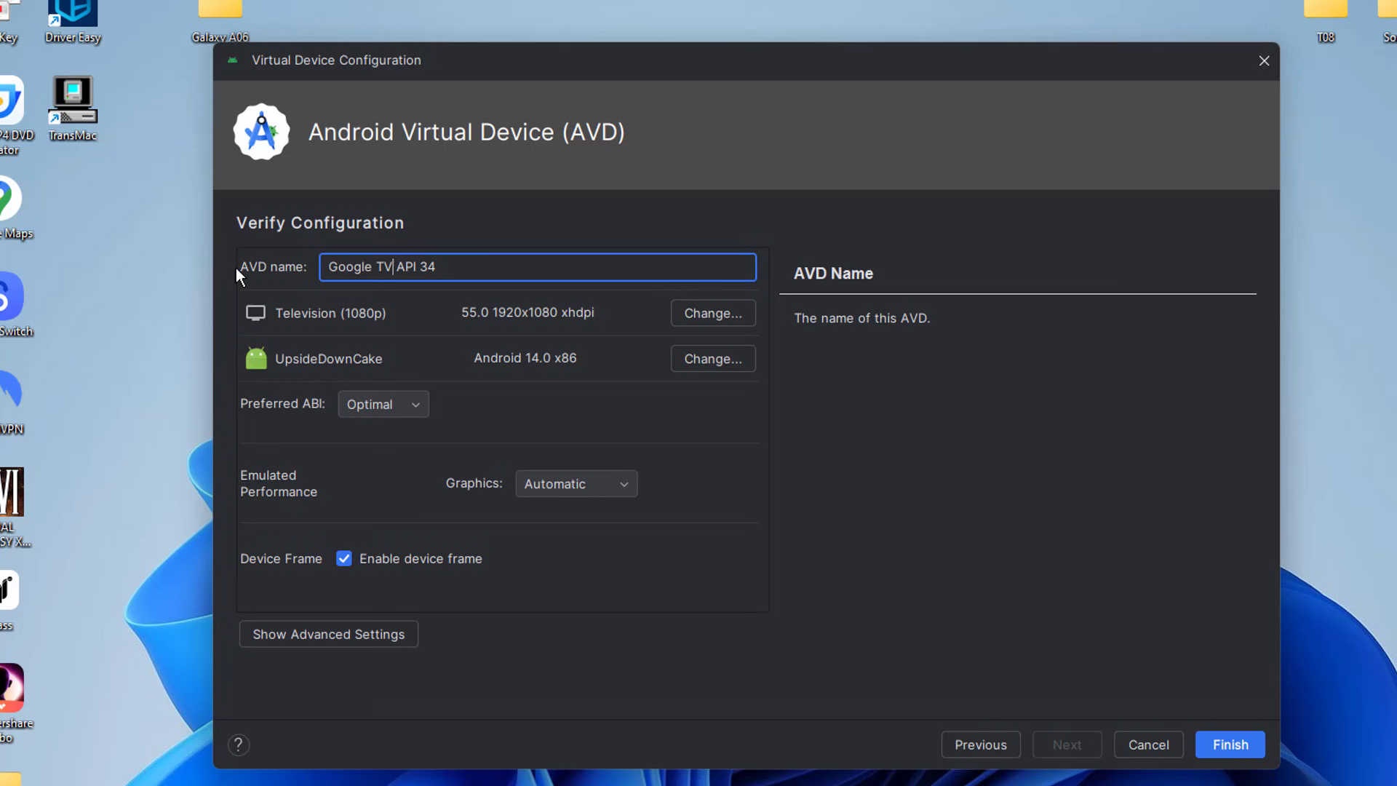
pyautogui.moveTo(412, 620)
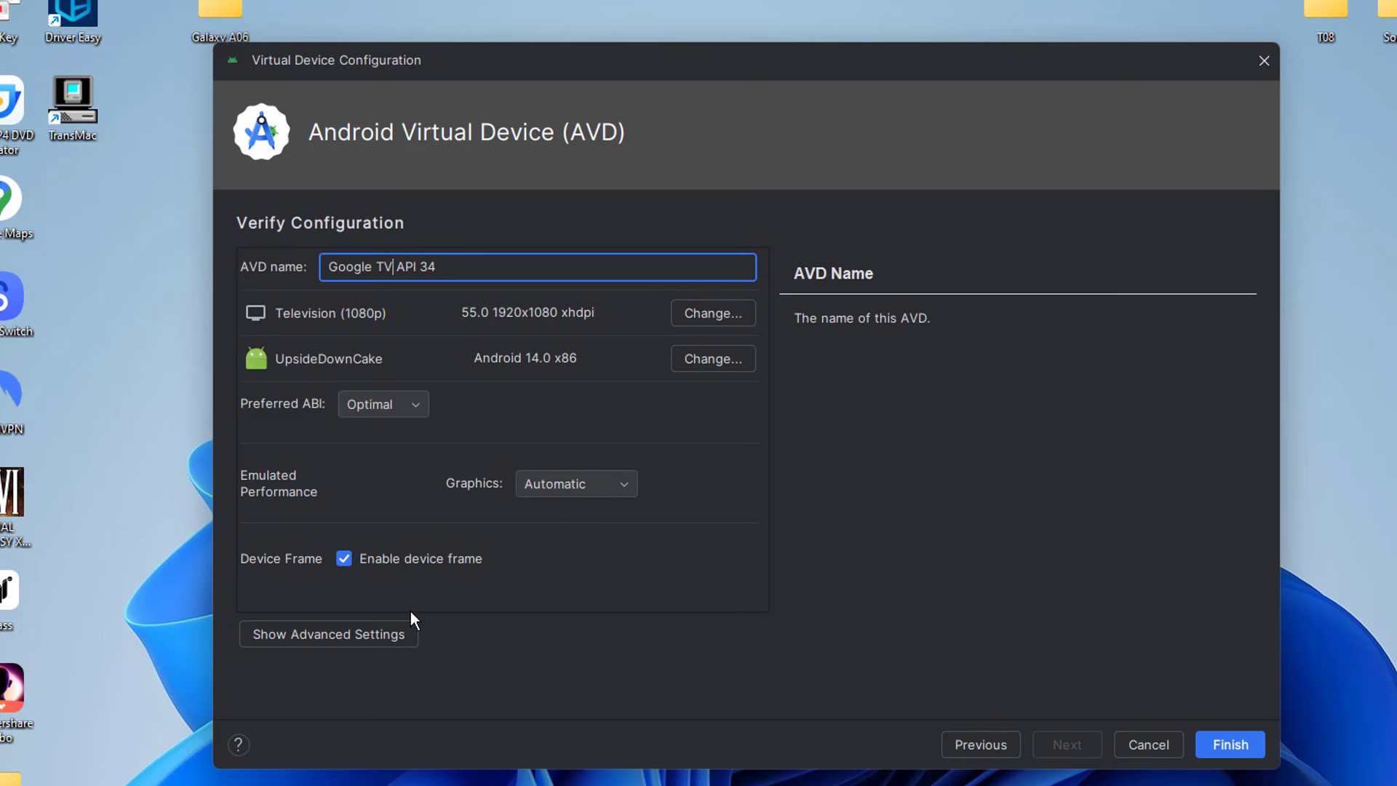
pyautogui.click(327, 633)
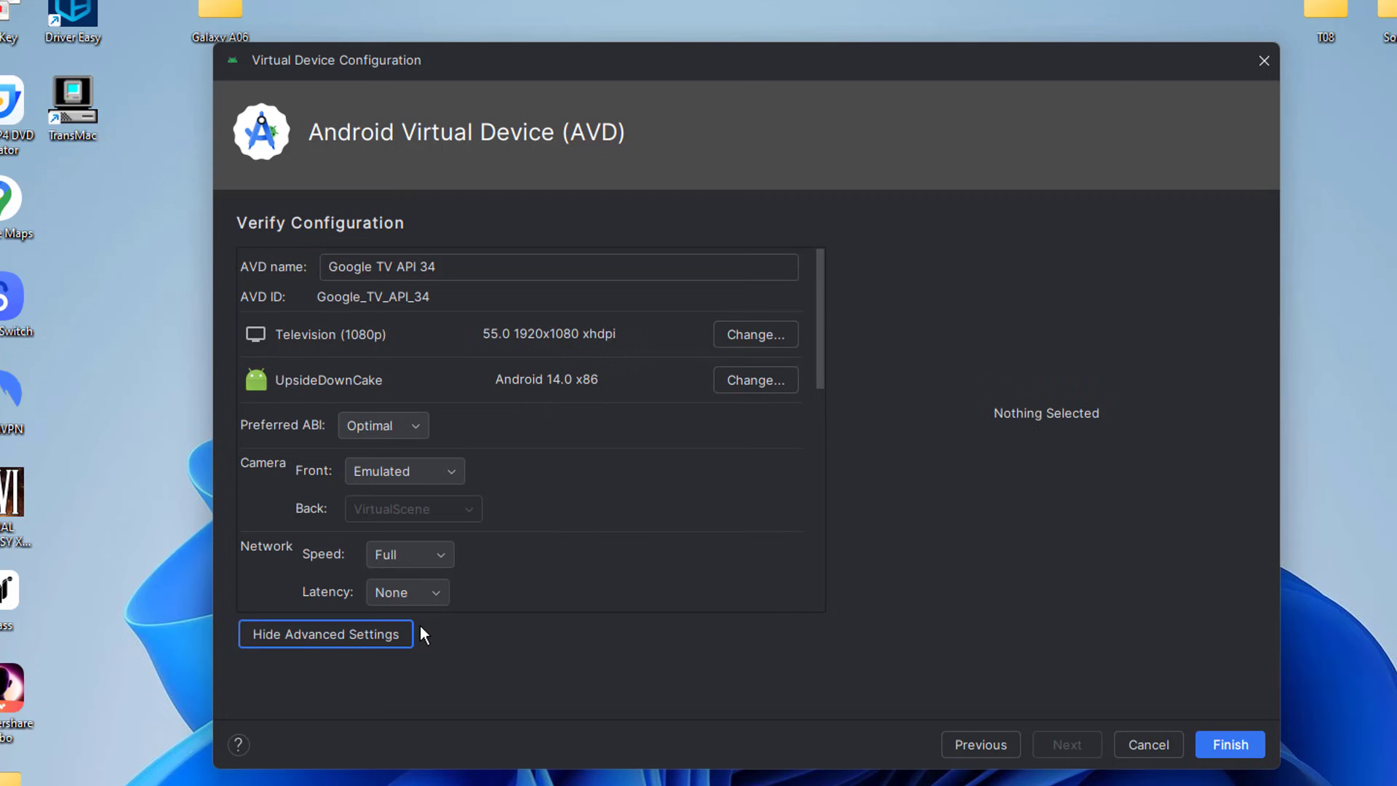
pyautogui.scroll(-3)
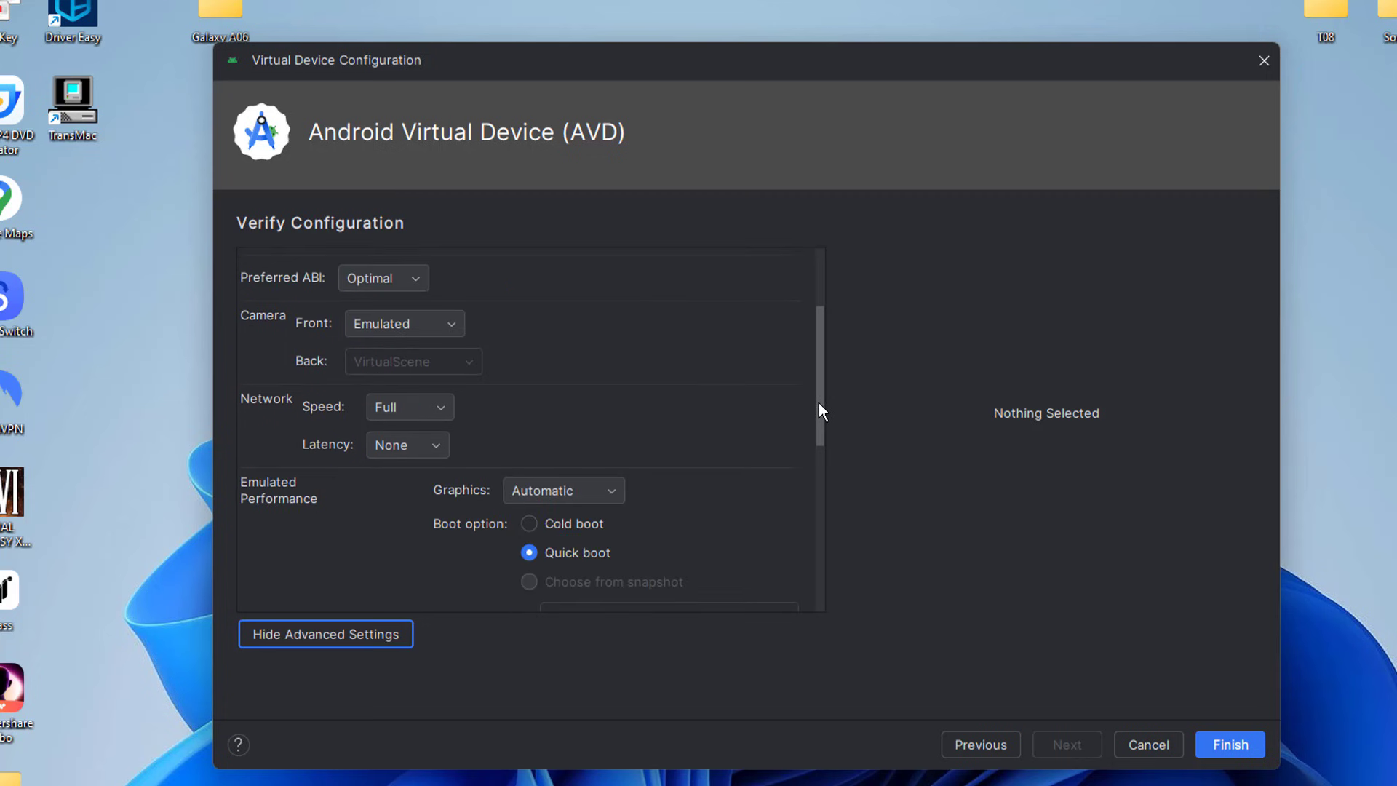
pyautogui.scroll(-3)
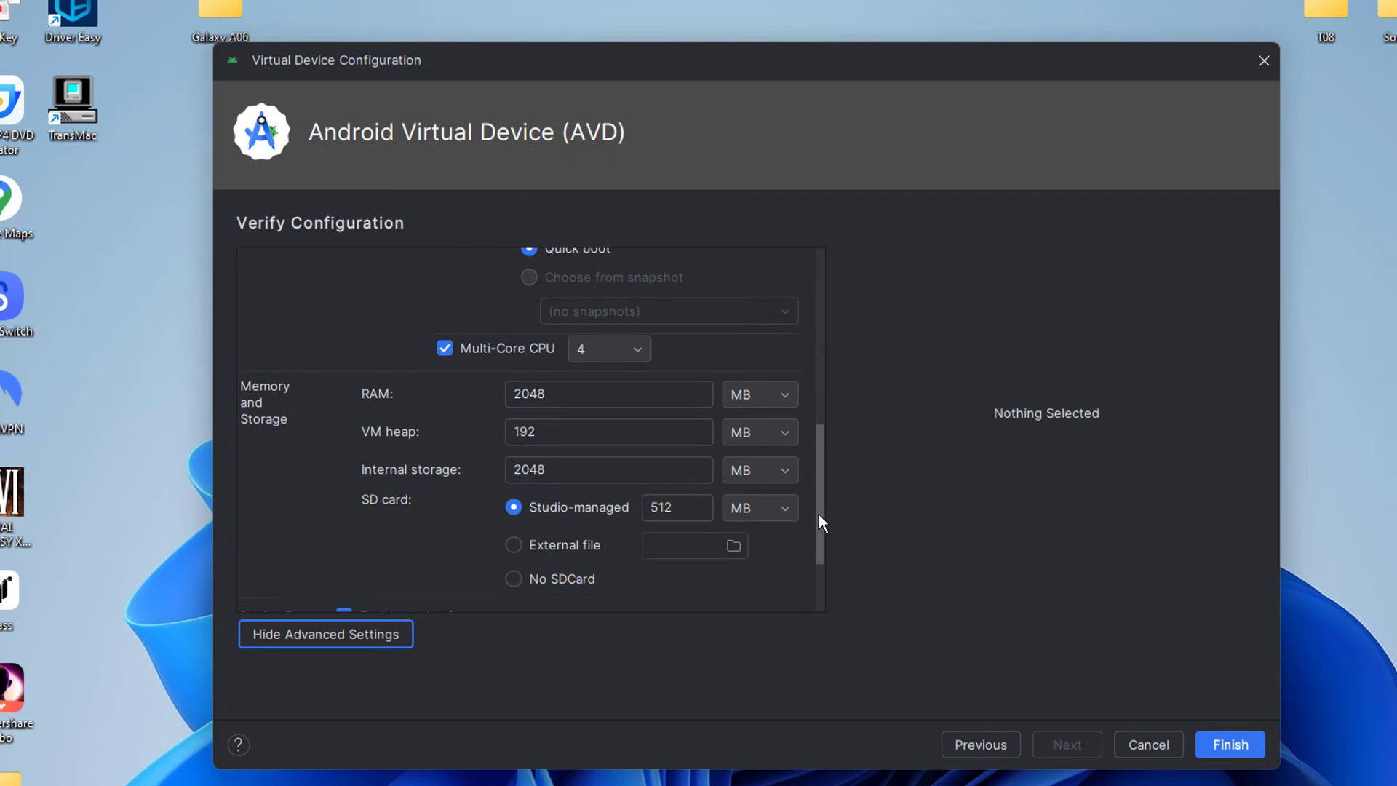
pyautogui.moveTo(685, 396)
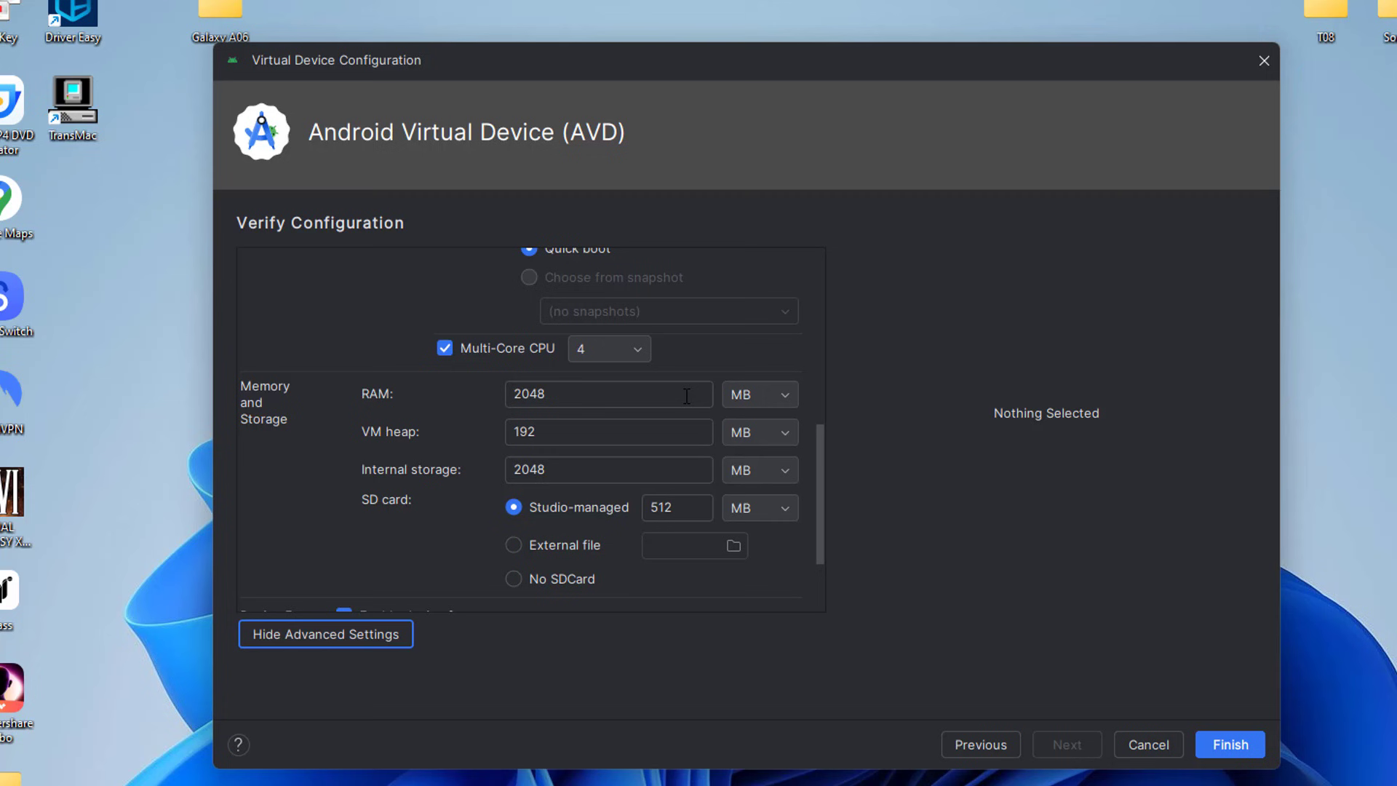
# Review the 2048 MB RAM and 512 MB SD card settings and keep four CPU cores.
pyautogui.click(608, 394)
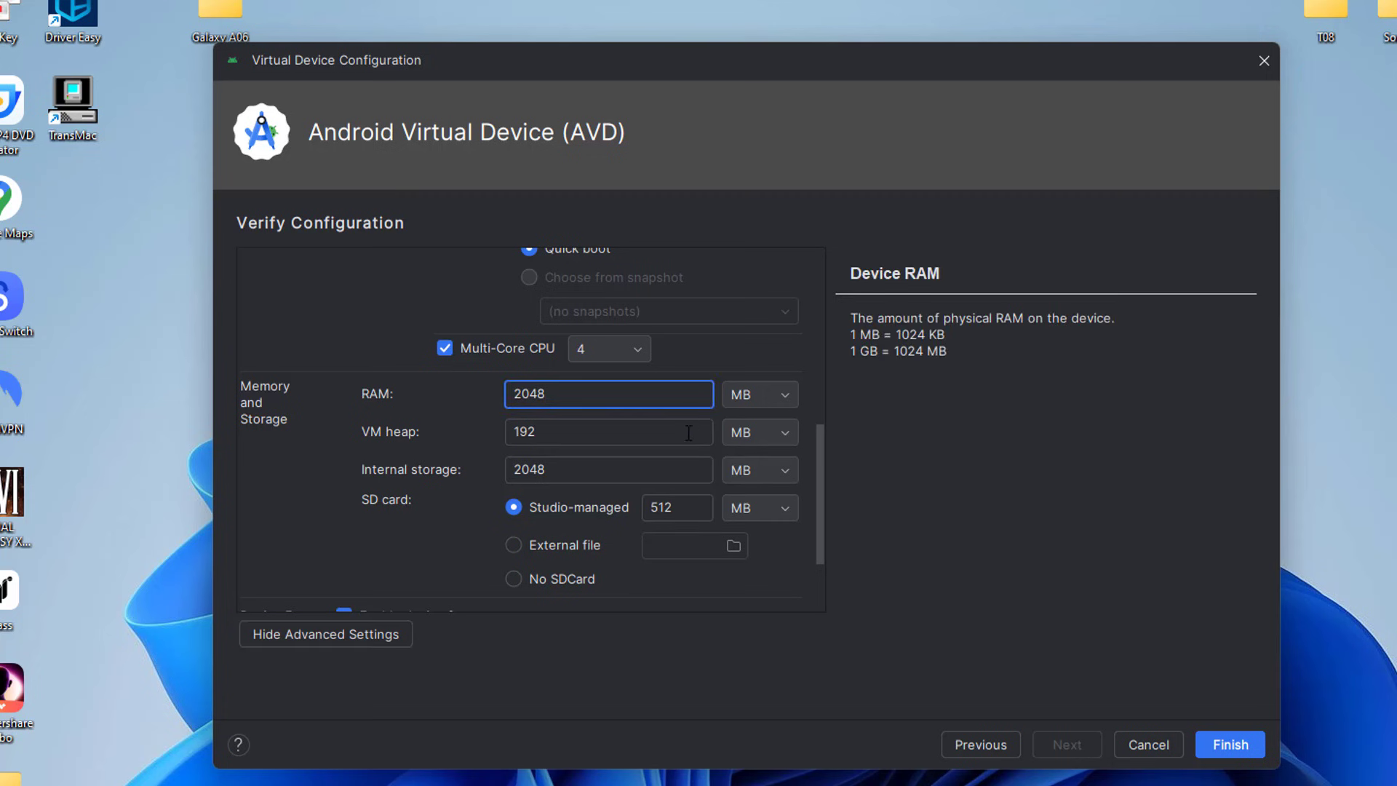
pyautogui.click(677, 506)
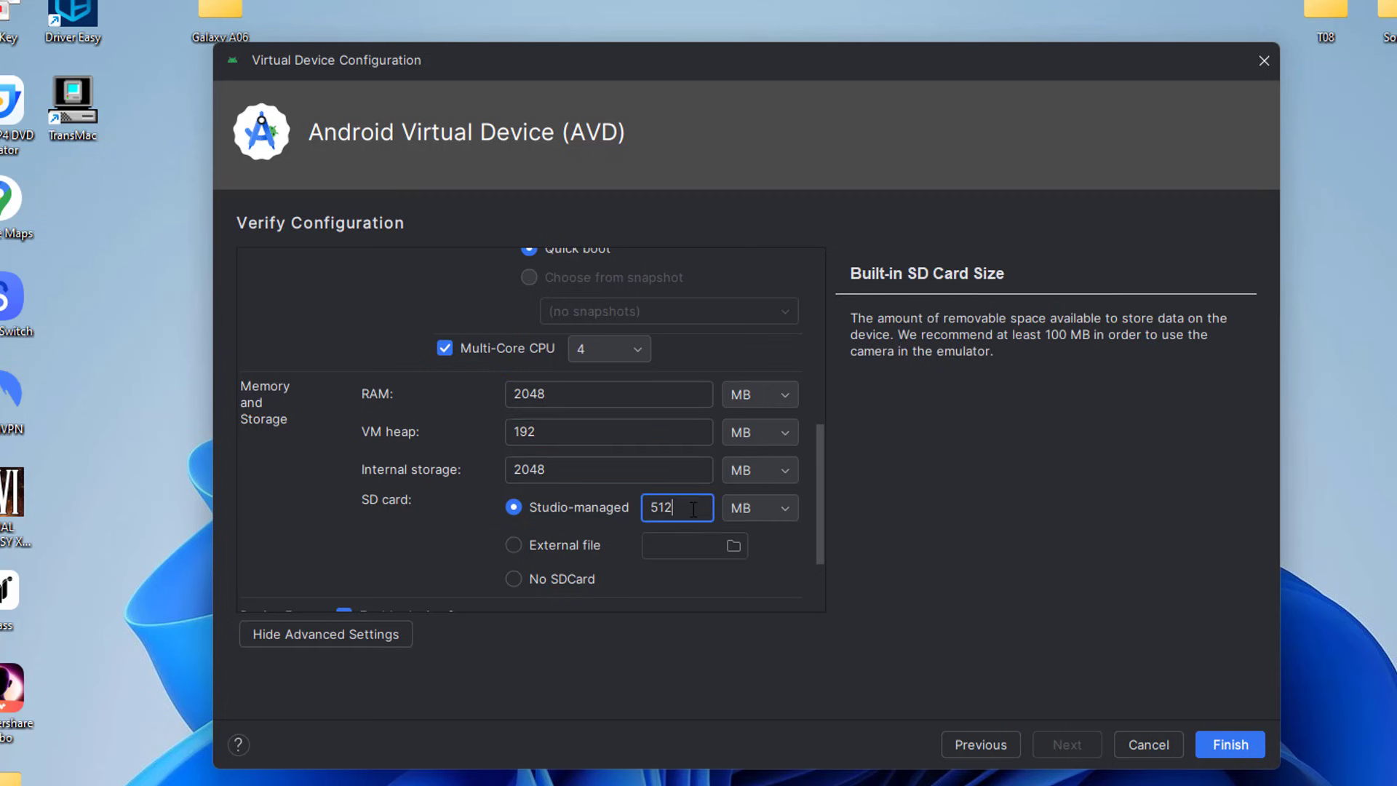
pyautogui.click(637, 347)
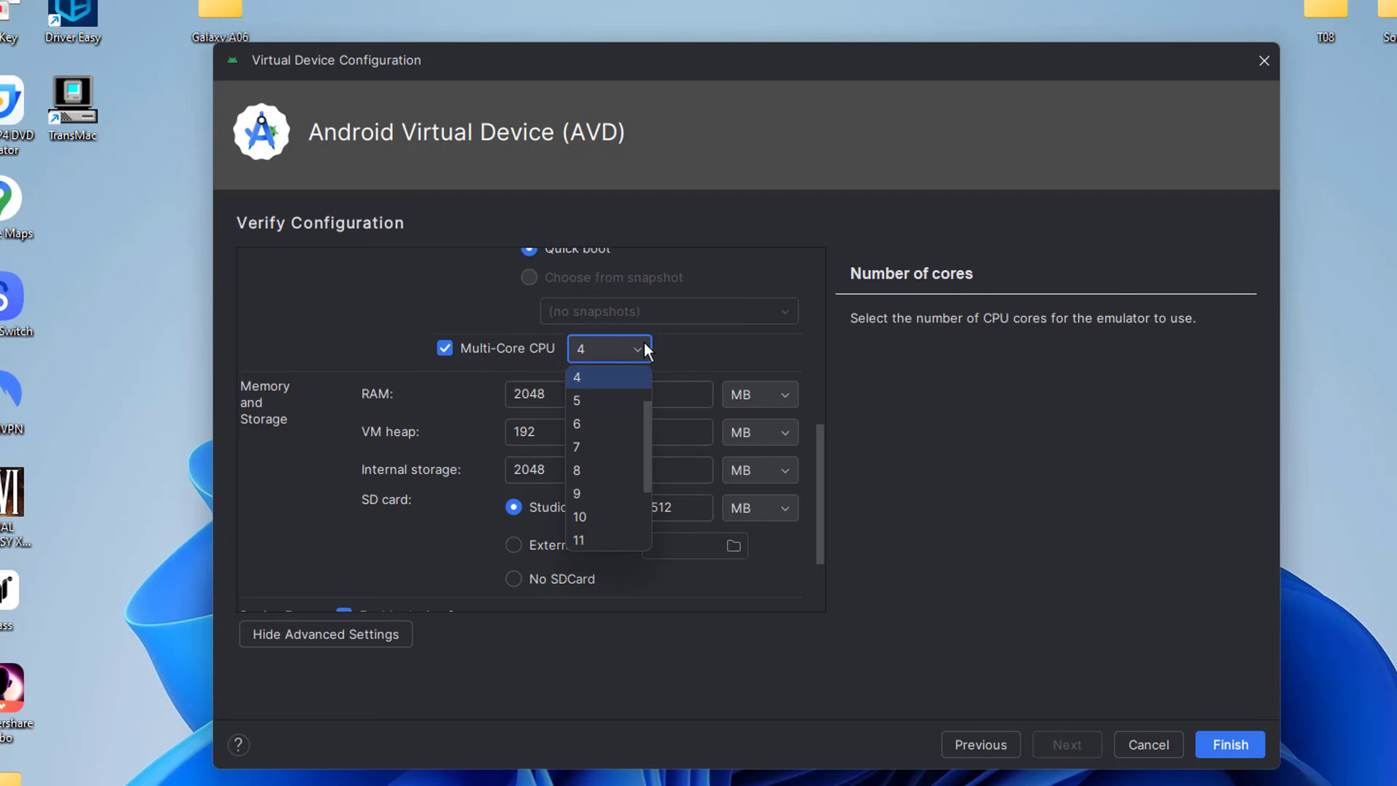
pyautogui.click(576, 377)
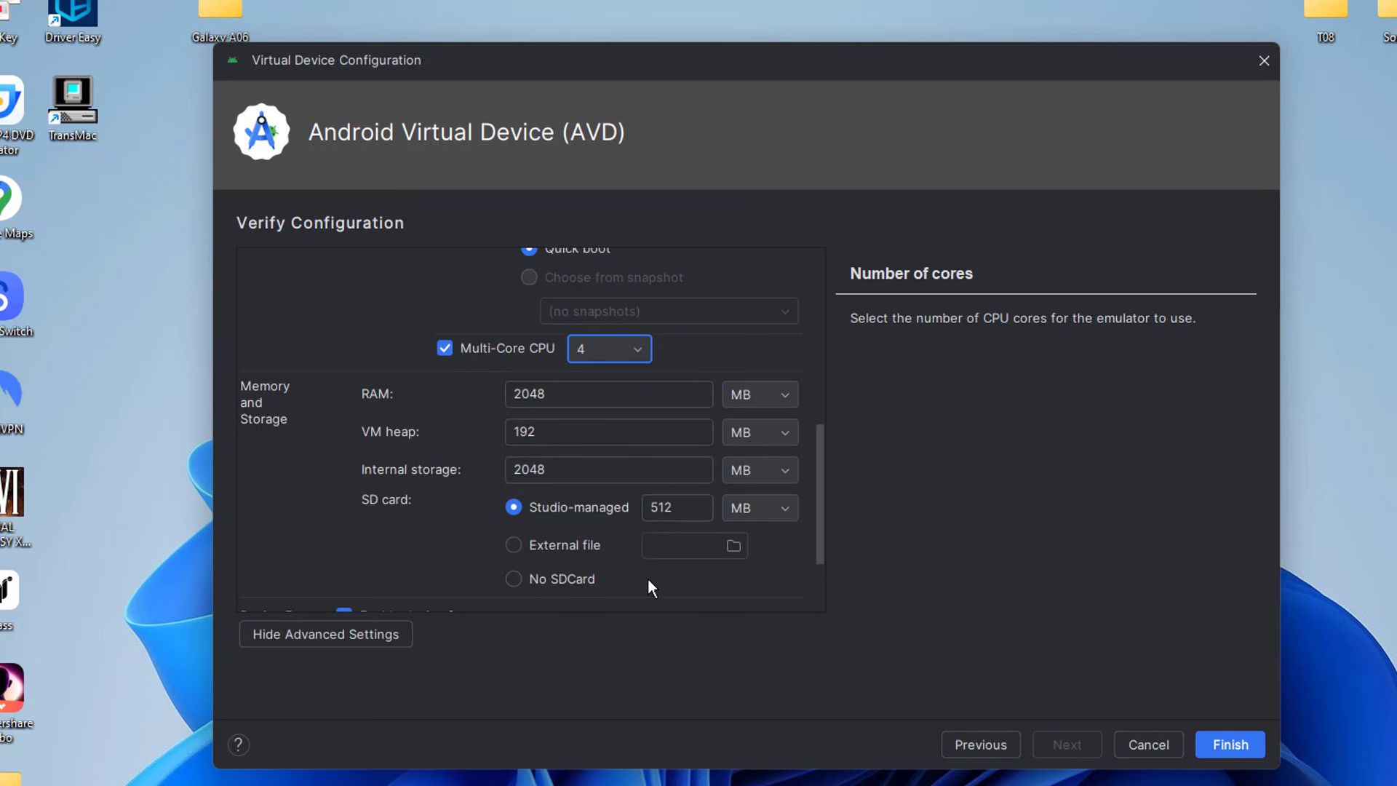
pyautogui.click(609, 348)
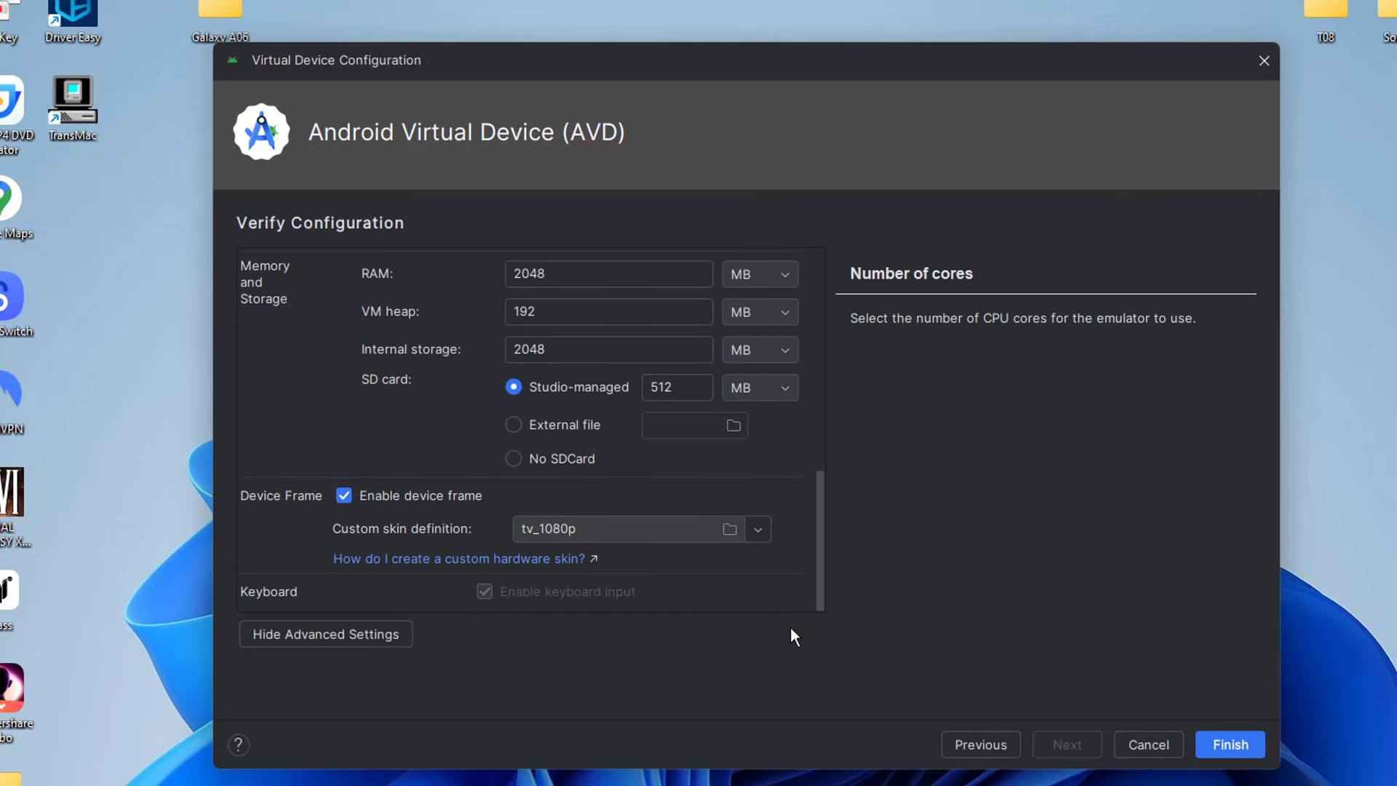
pyautogui.moveTo(1231, 757)
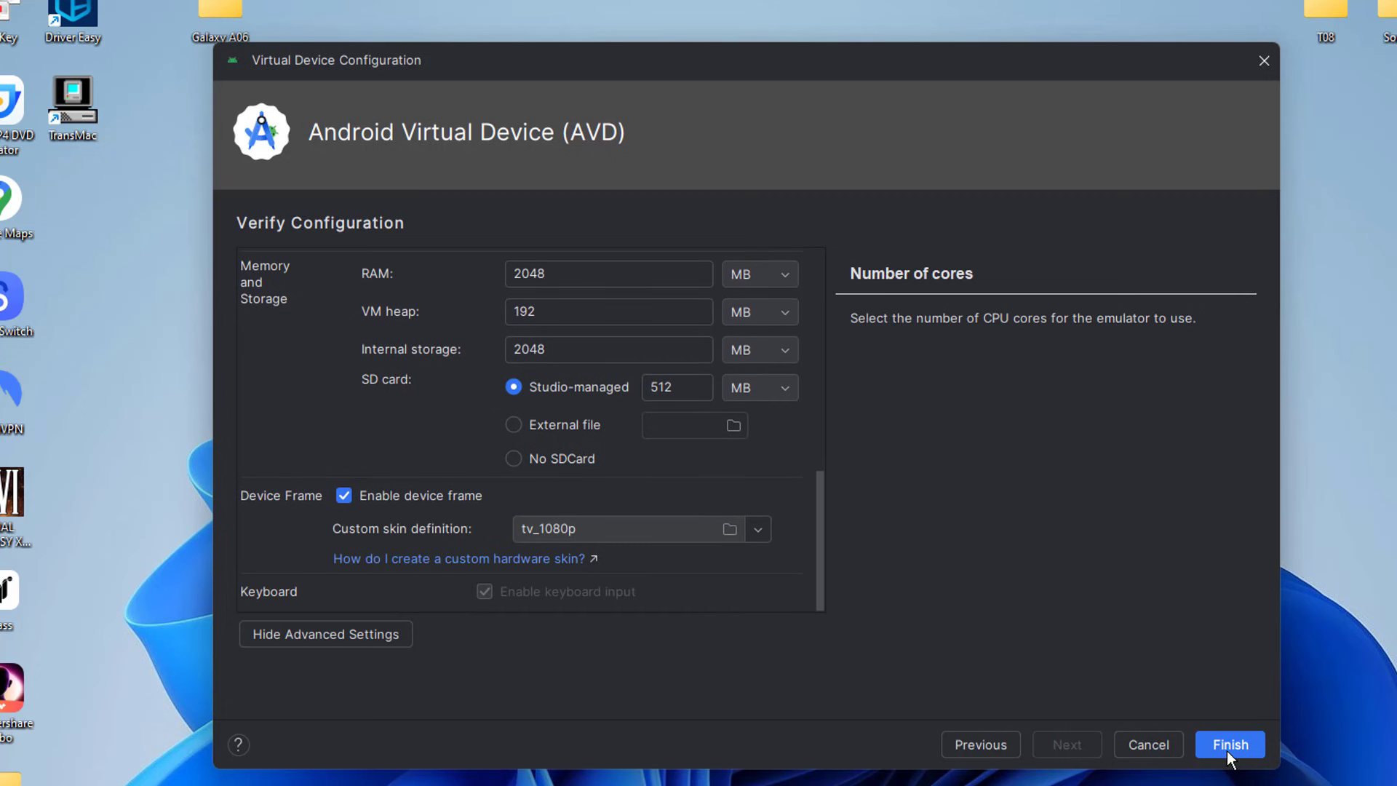
# Create the Television (1080p) API 34 virtual device and launch it in the emulator.
pyautogui.click(1229, 744)
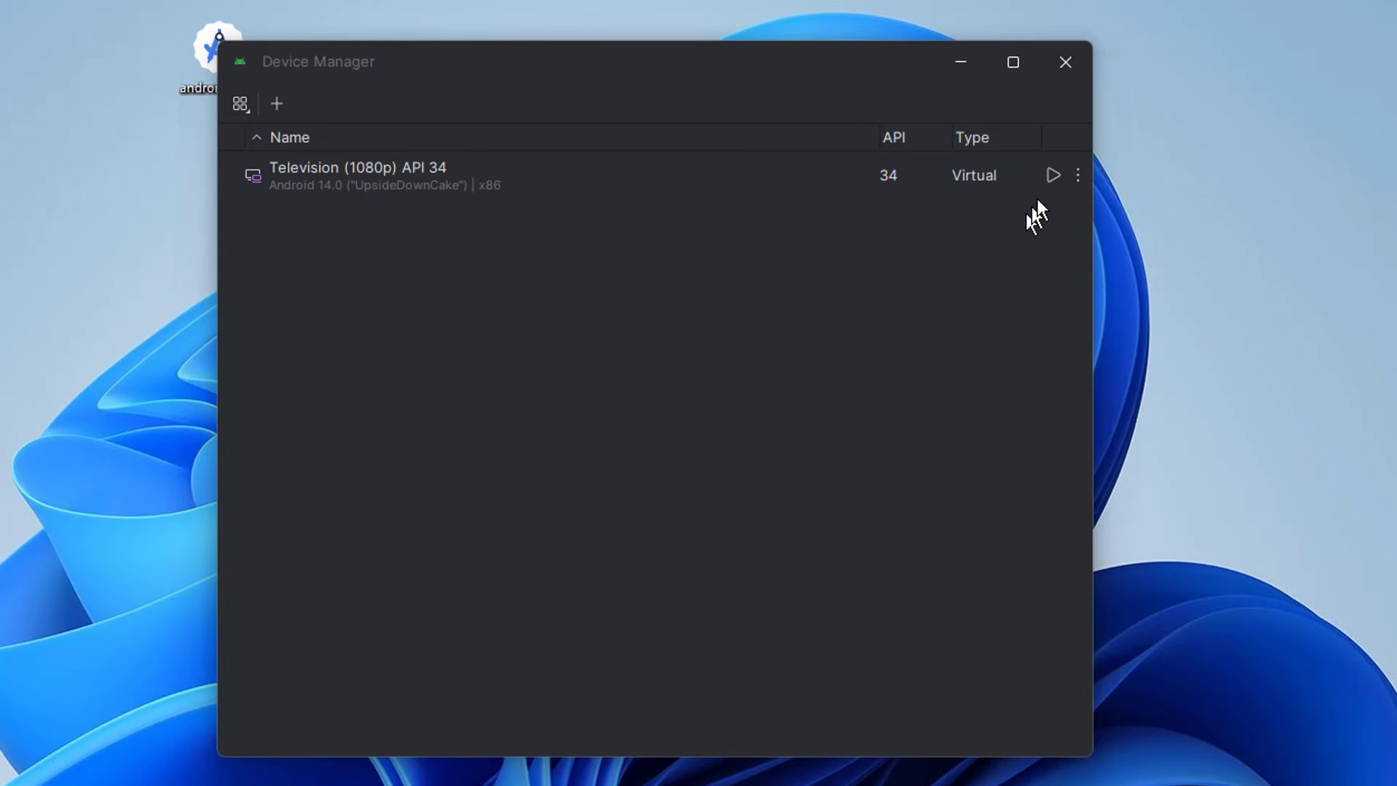
pyautogui.click(1053, 175)
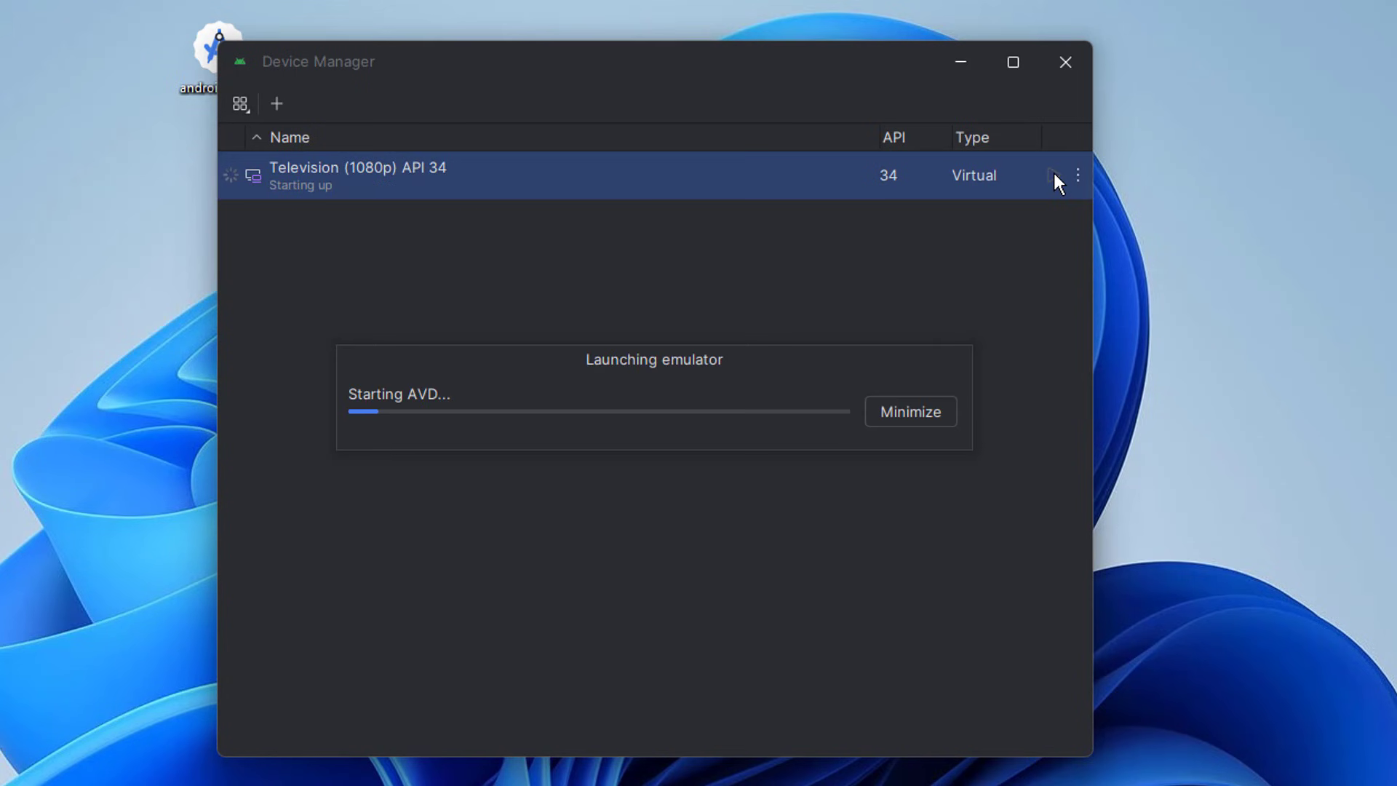
pyautogui.moveTo(883, 537)
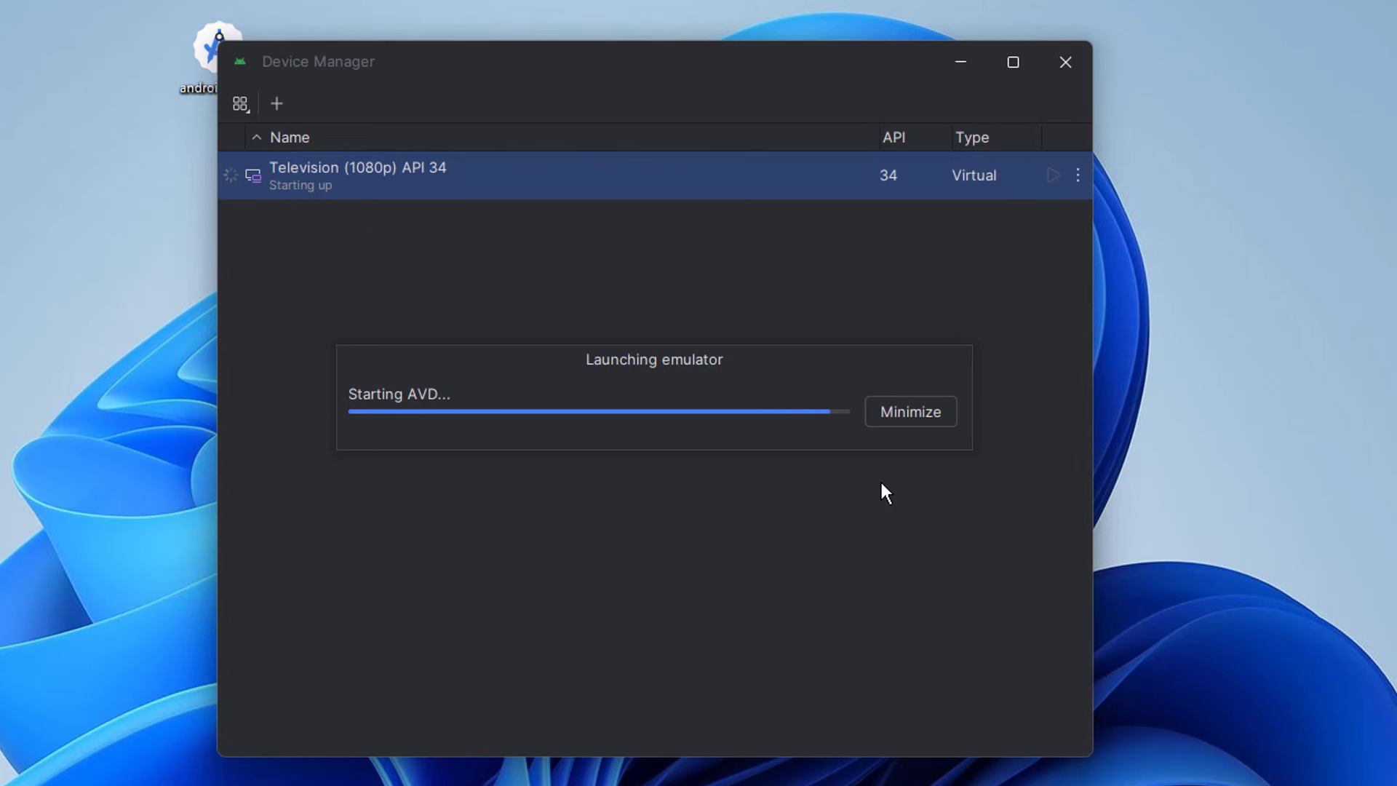
pyautogui.click(909, 412)
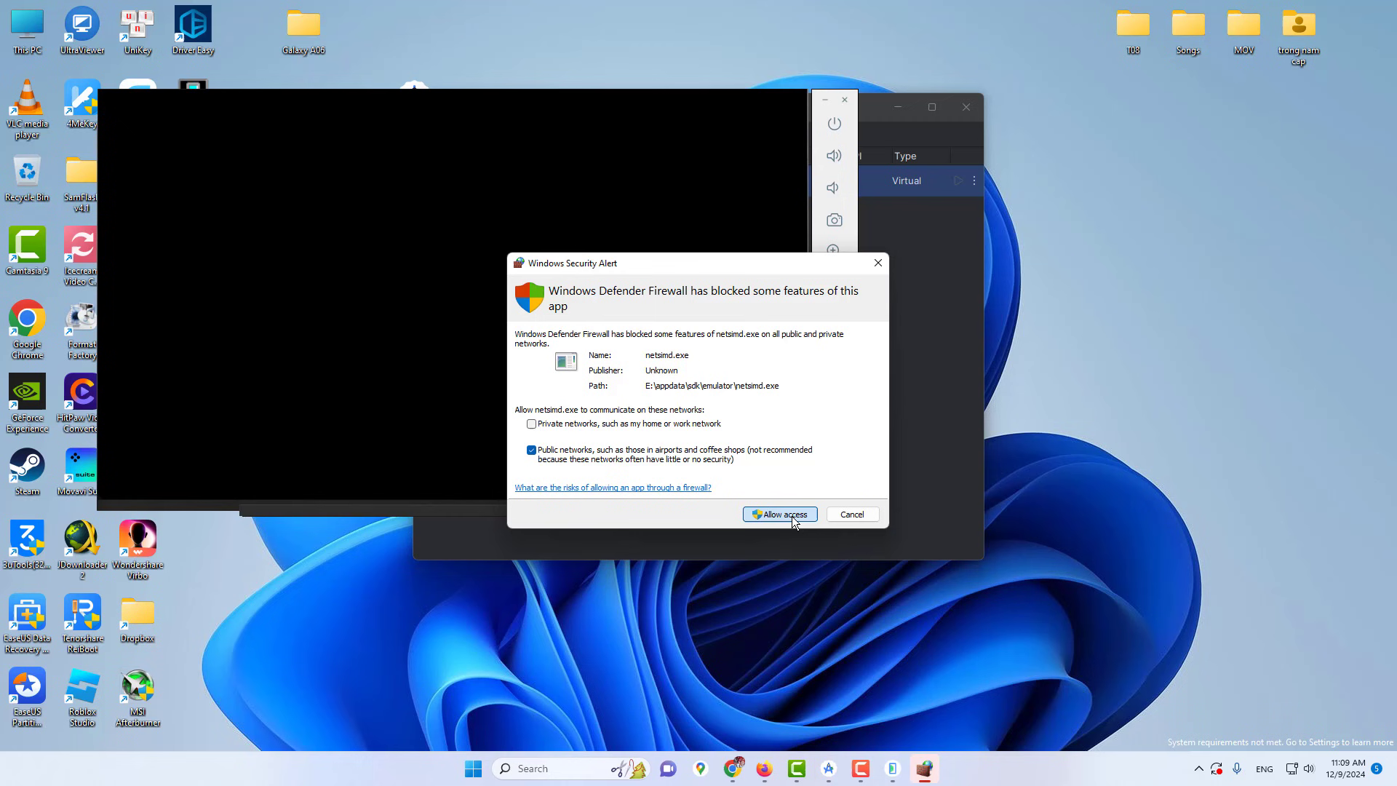
# Allow the emulator network access in the Windows Security Alert so the TV device keeps booting.
pyautogui.click(779, 514)
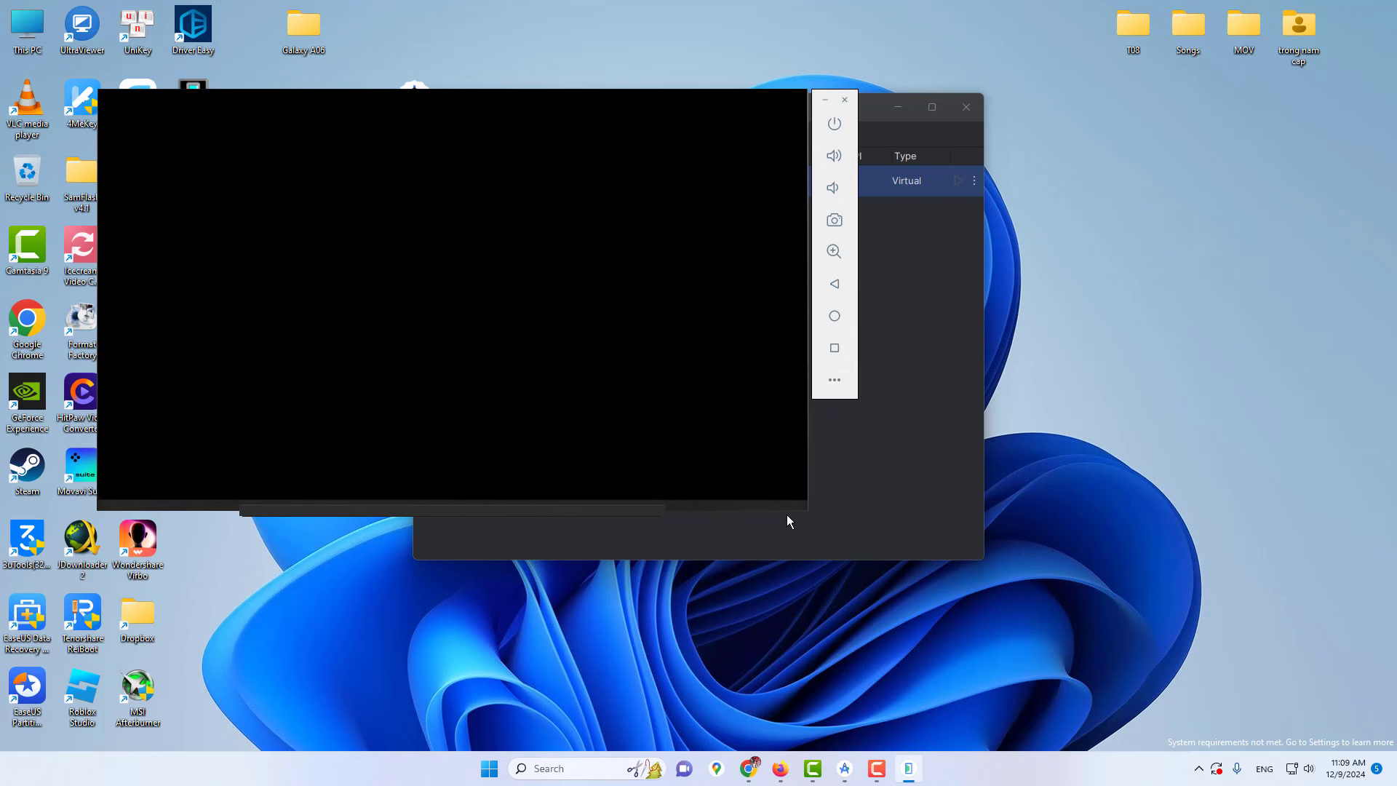